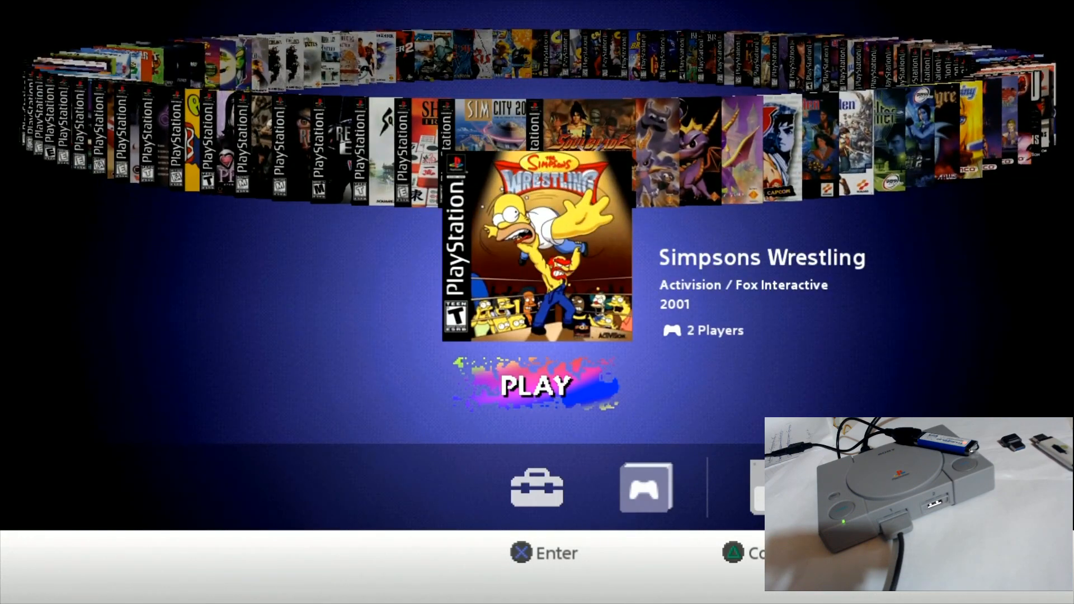
Number the boot steps 1–3 and select the words True Blue, then bring up the FAT32 formatter page.
scroll("right", 3)
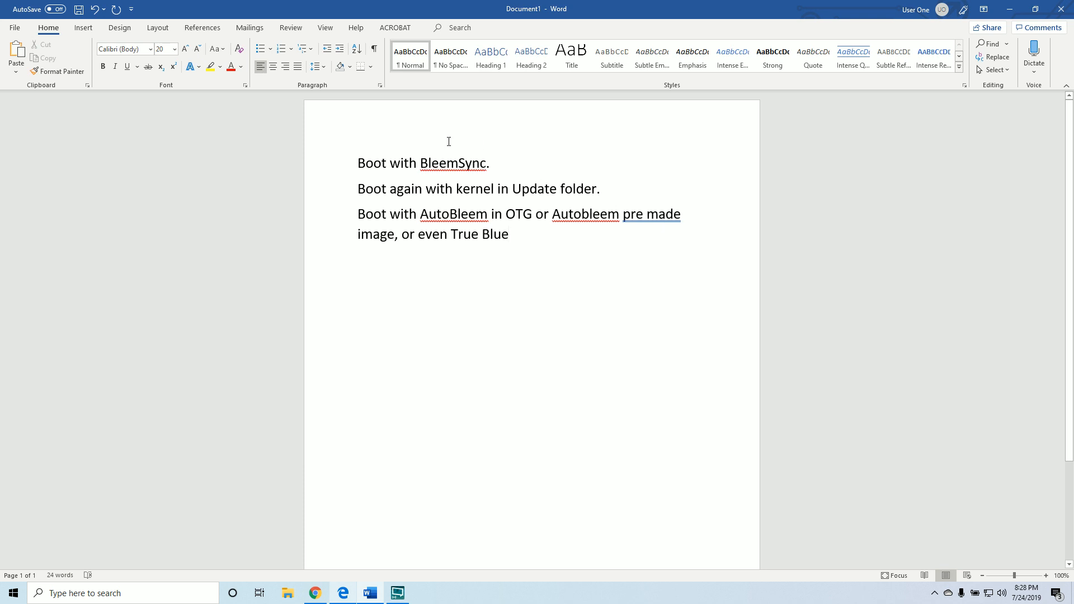
type("1")
type("2")
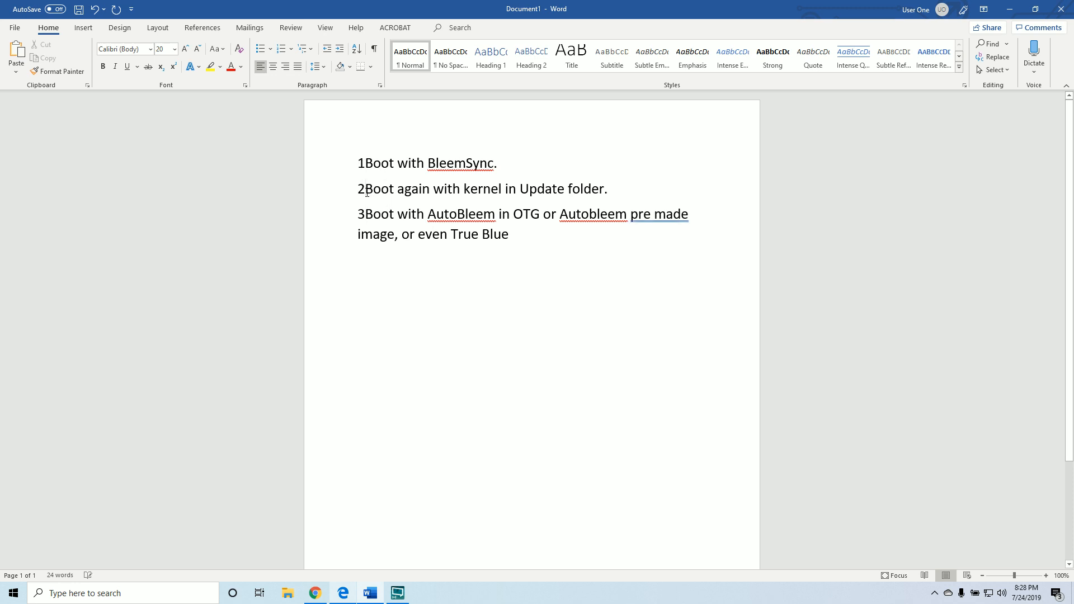
triple_click(480, 188)
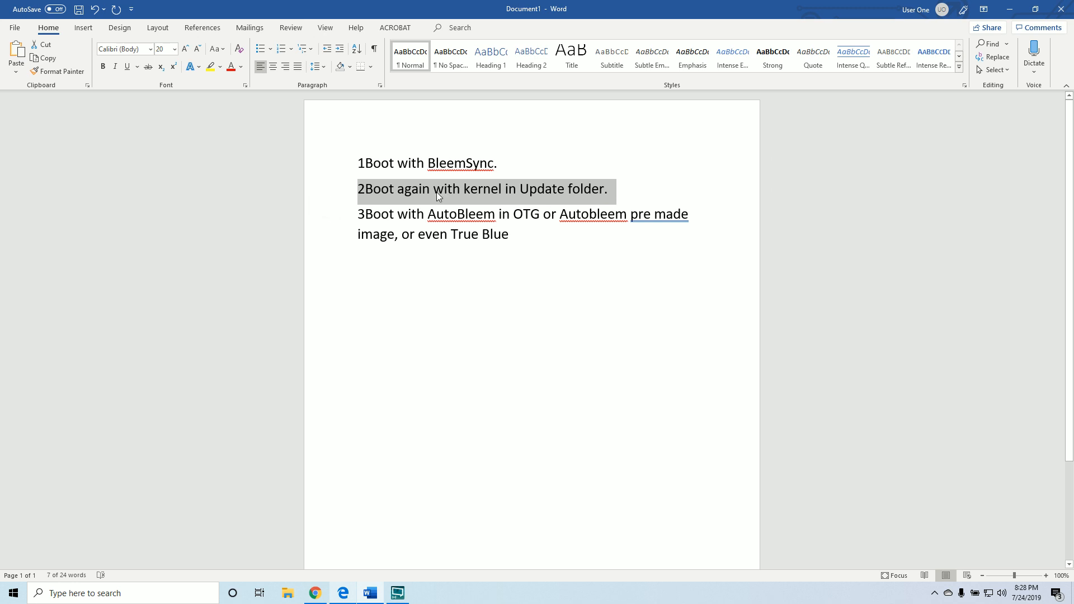
mouse_move(423, 209)
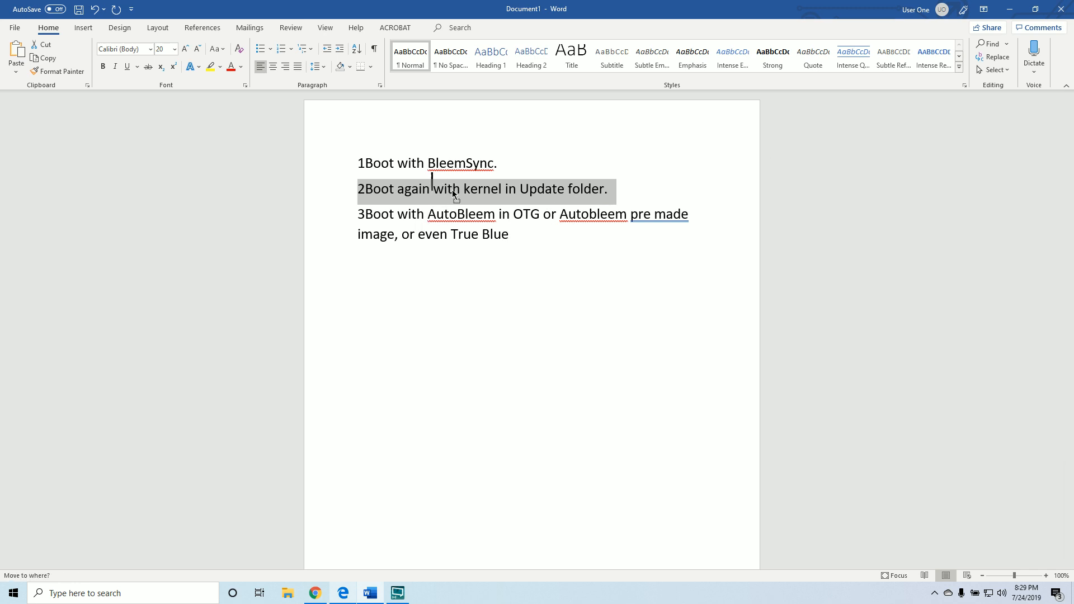
left_click(466, 189)
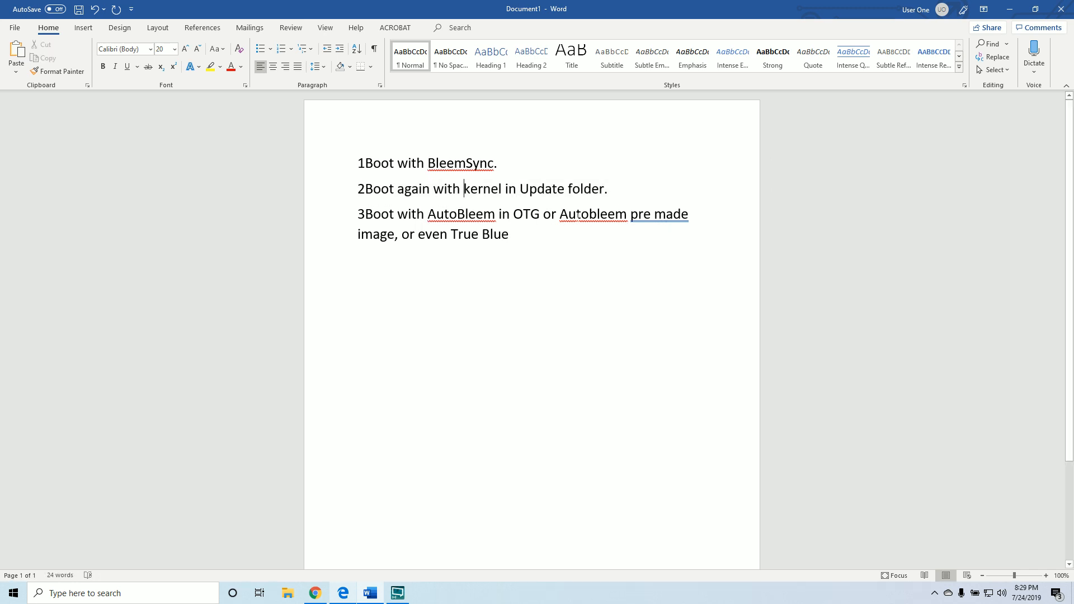
left_click_drag(558, 214, 690, 213)
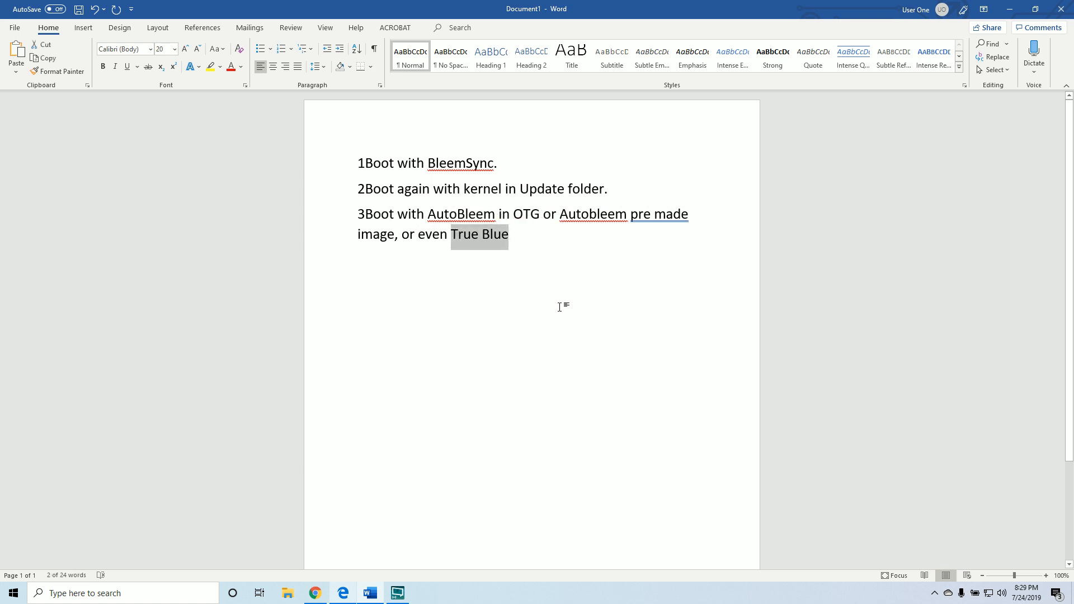
left_click(314, 593)
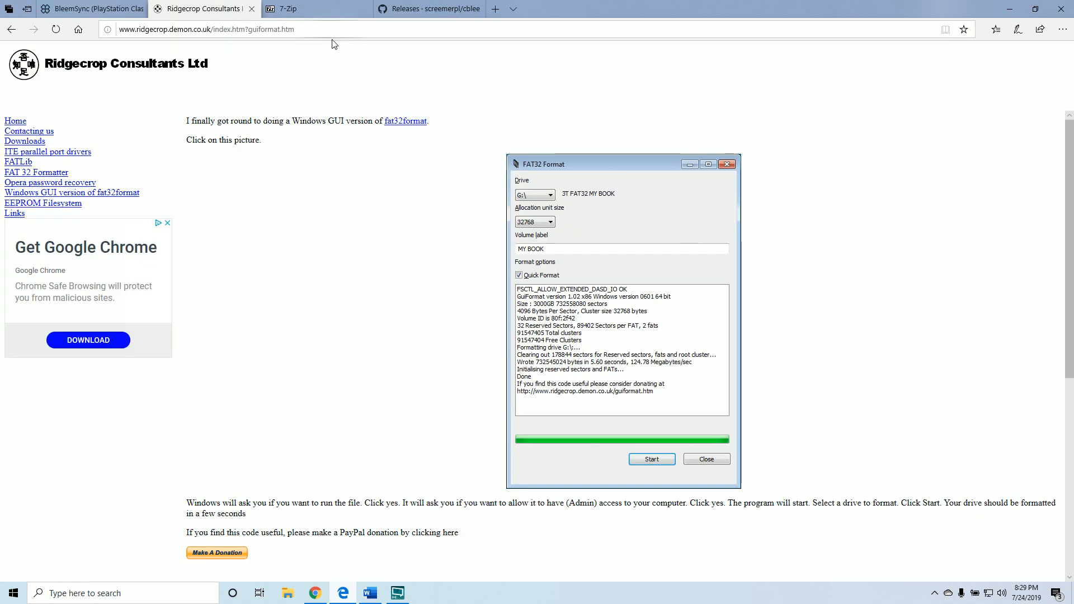
mouse_move(313, 331)
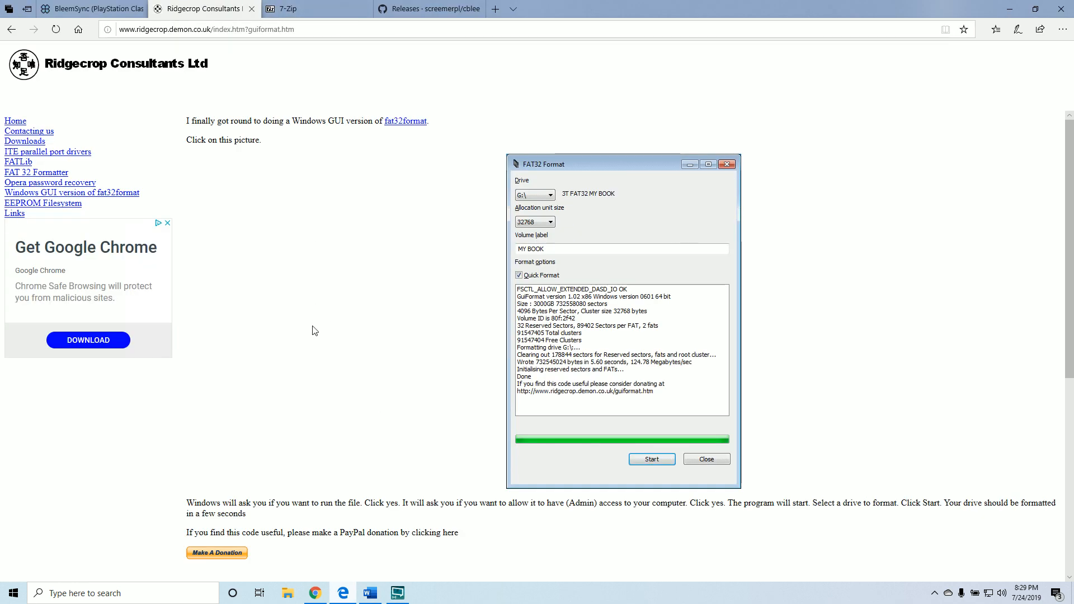
Scroll down the guiformat page to the fat32format instructions.
scroll("down", 3)
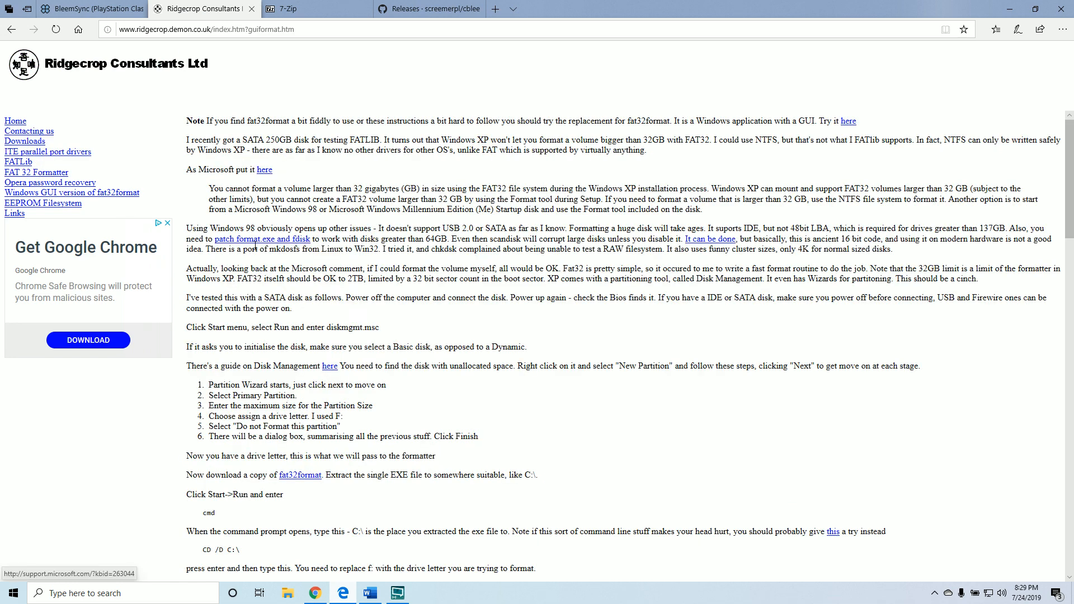
mouse_move(561, 365)
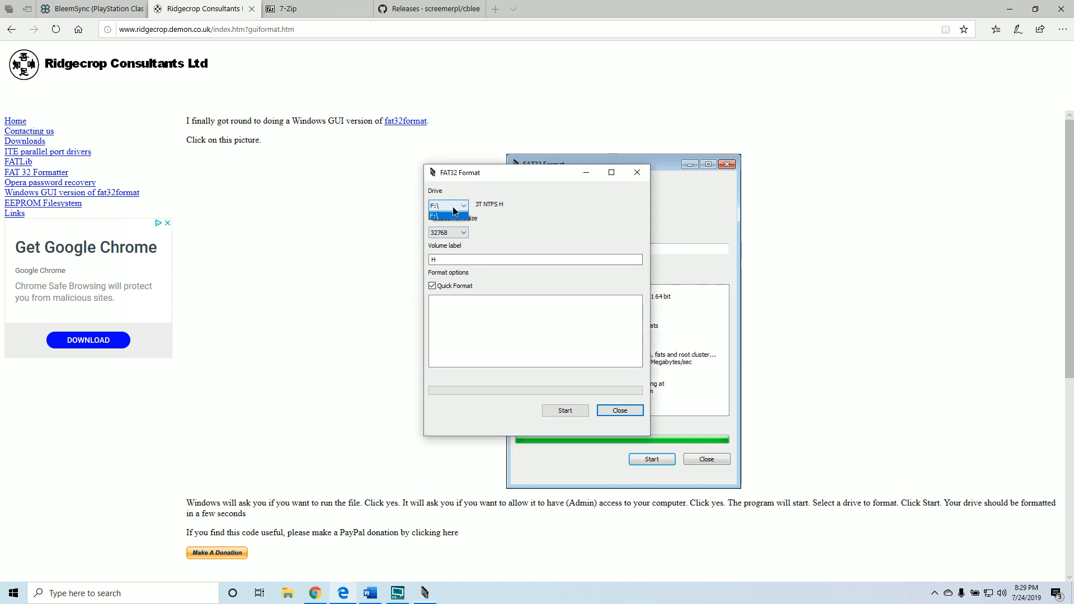
Format drive E:\ as FAT32 with the volume label SONY.
left_click(448, 206)
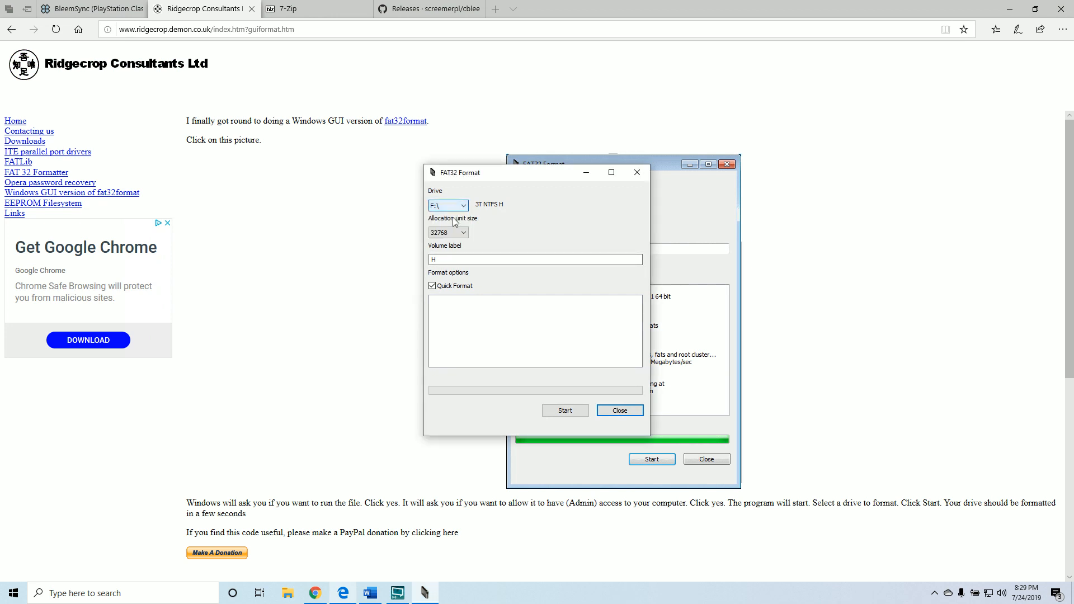
type("SONY")
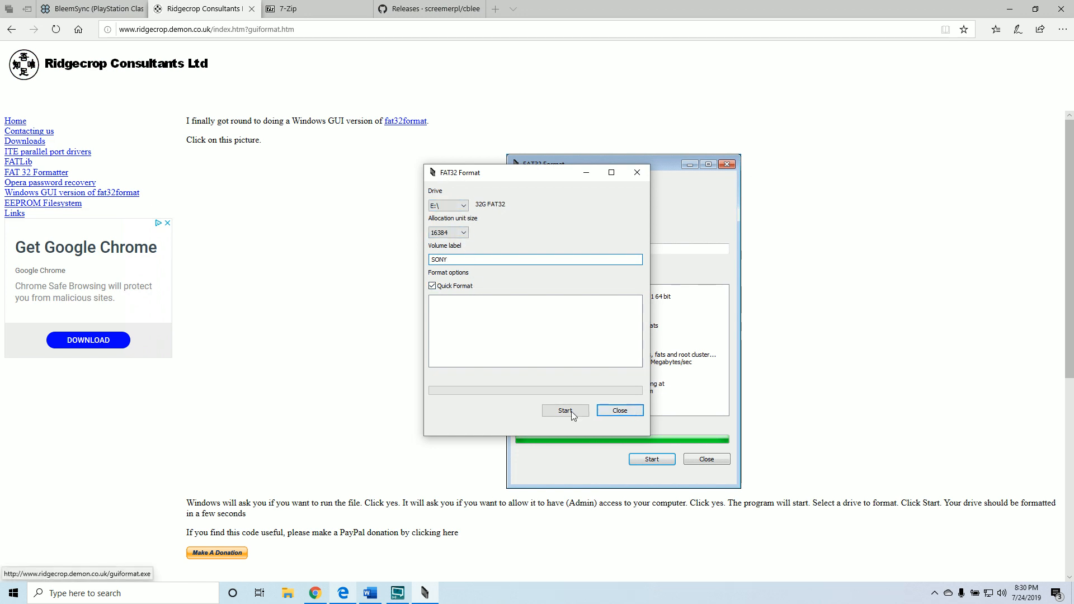
left_click(564, 410)
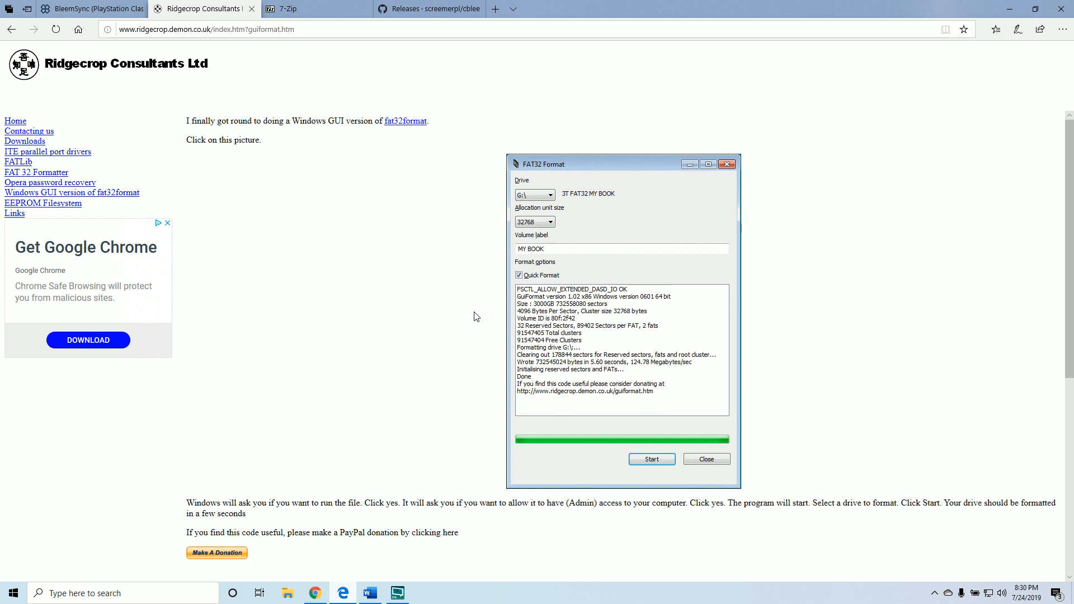
mouse_move(457, 314)
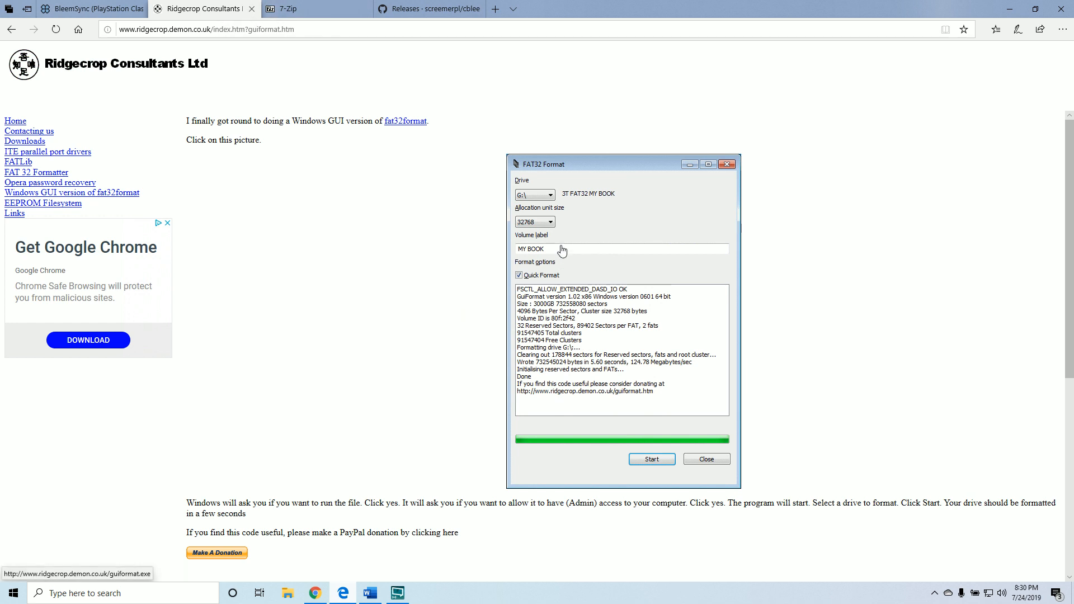
View the 7-Zip download page, then the cbleemsync GitHub releases page.
left_click(312, 9)
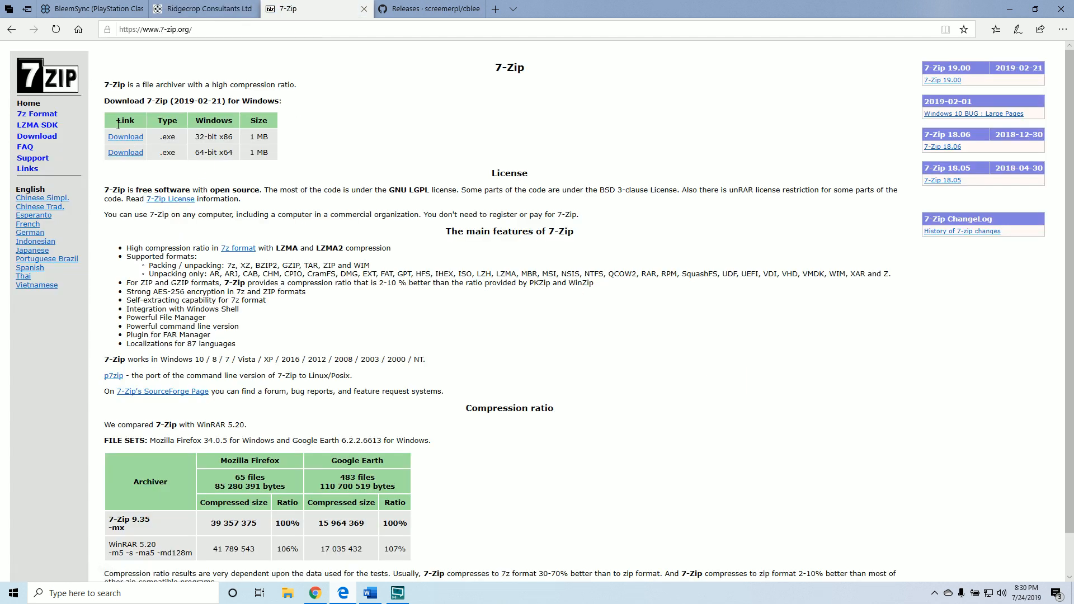
mouse_move(480, 123)
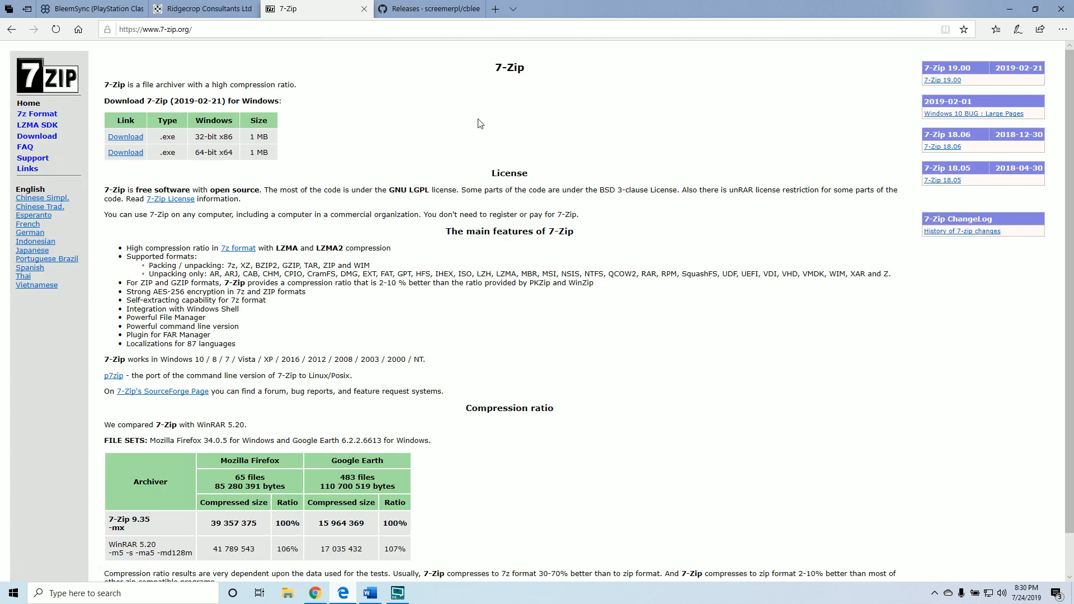
left_click(429, 9)
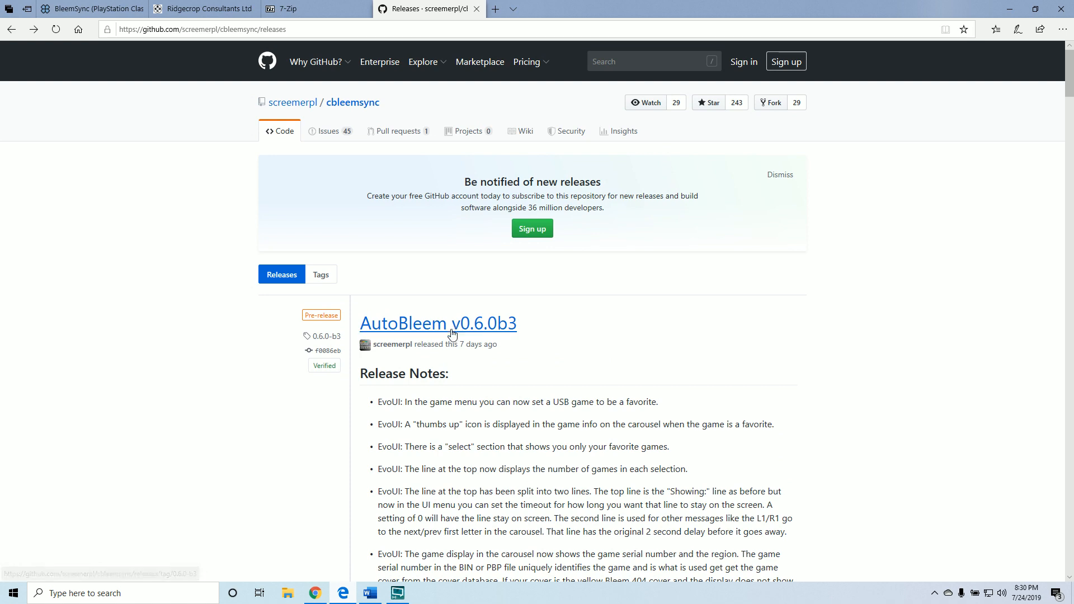
Open the AutoBleem v0.6.0b3 release page.
left_click(438, 324)
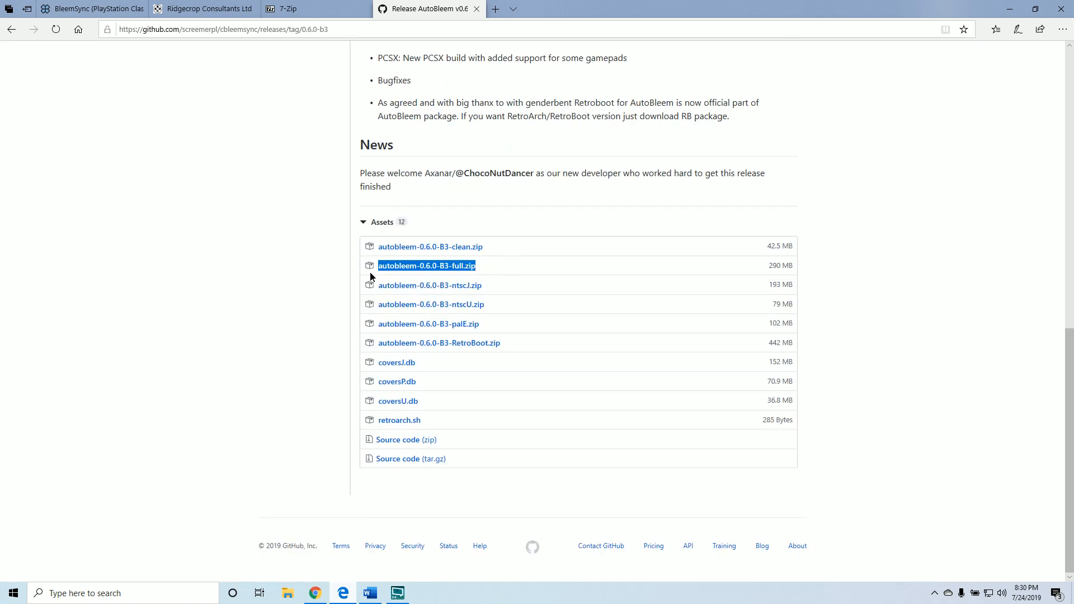
mouse_move(427, 279)
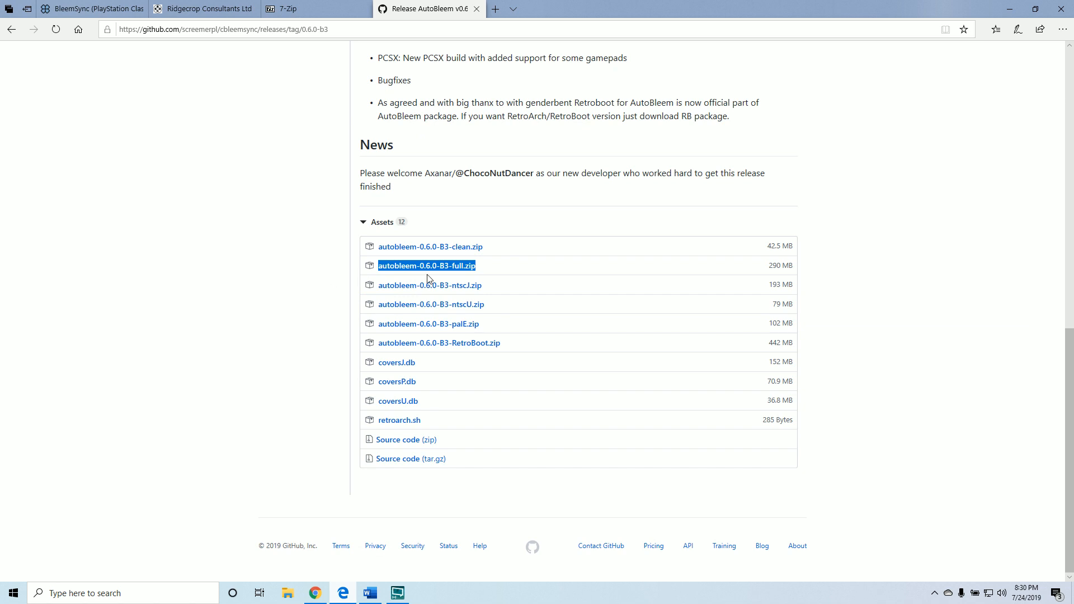
mouse_move(496, 84)
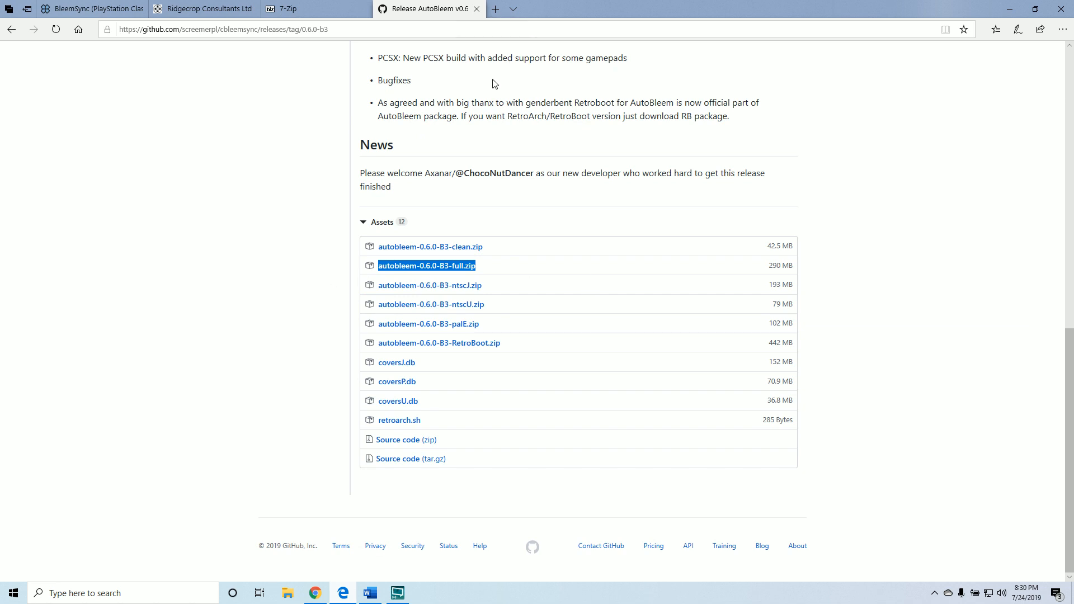
mouse_move(439, 343)
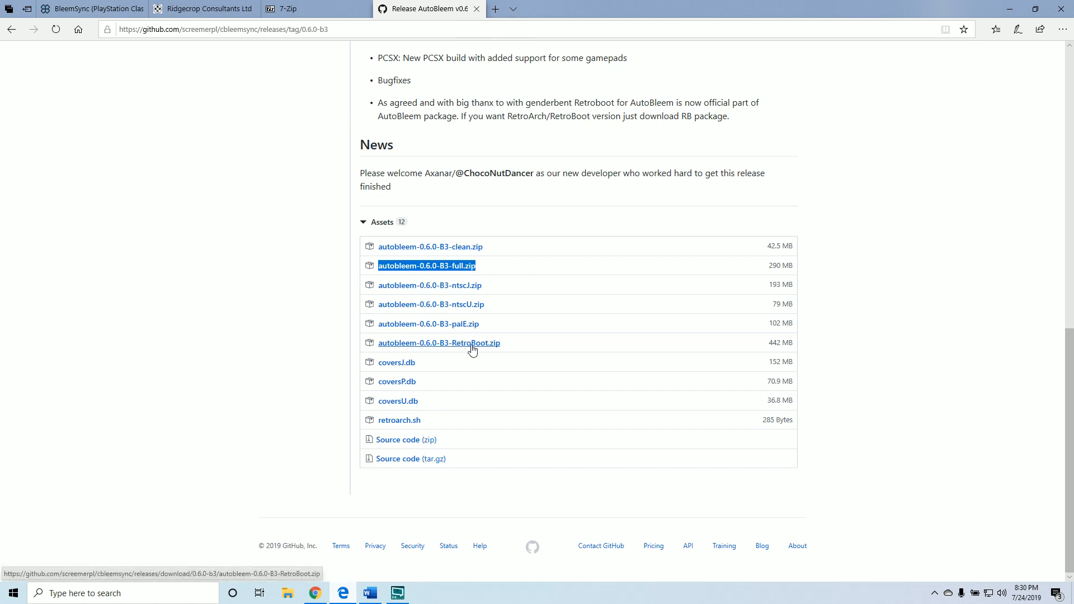
mouse_move(499, 237)
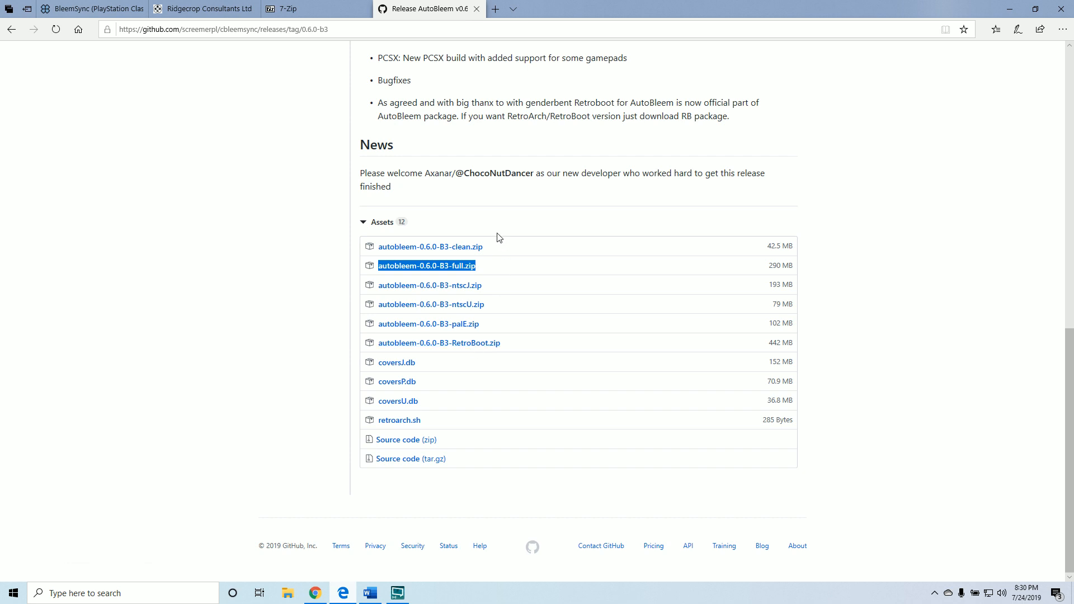
mouse_move(429, 246)
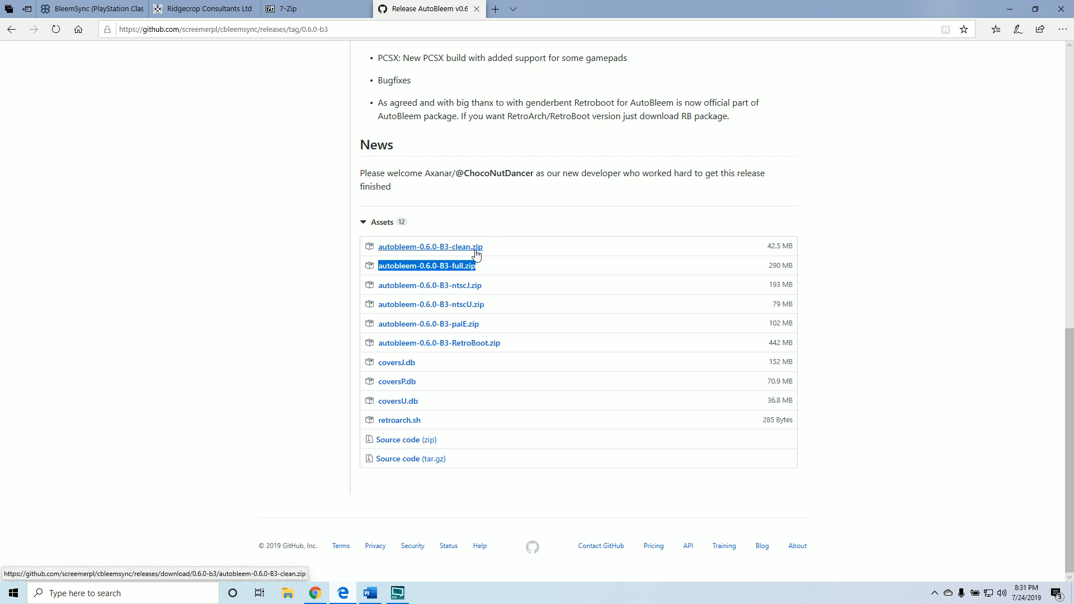
mouse_move(478, 270)
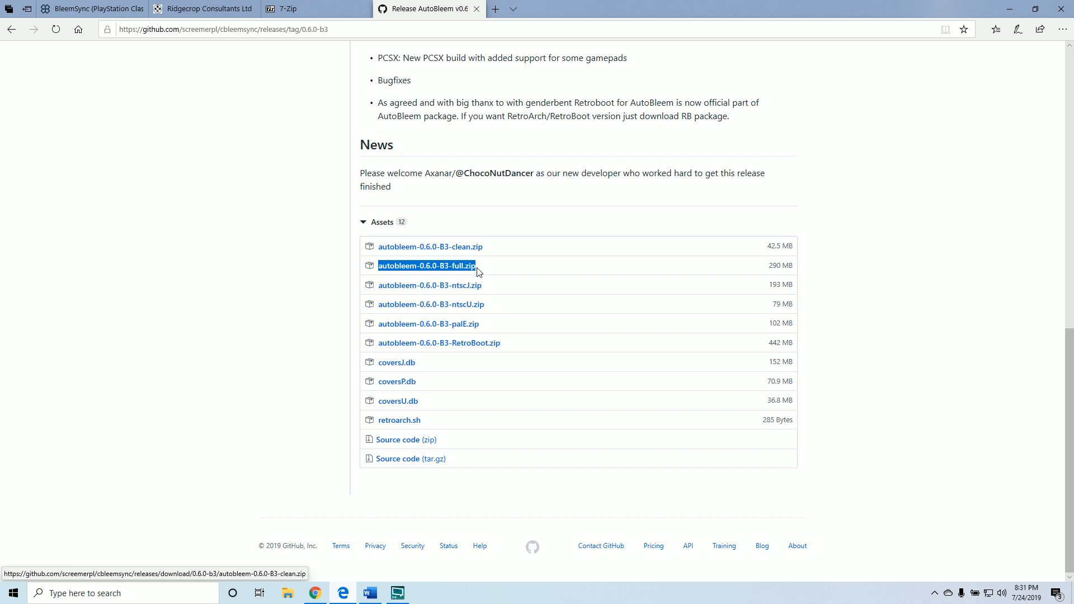
mouse_move(522, 269)
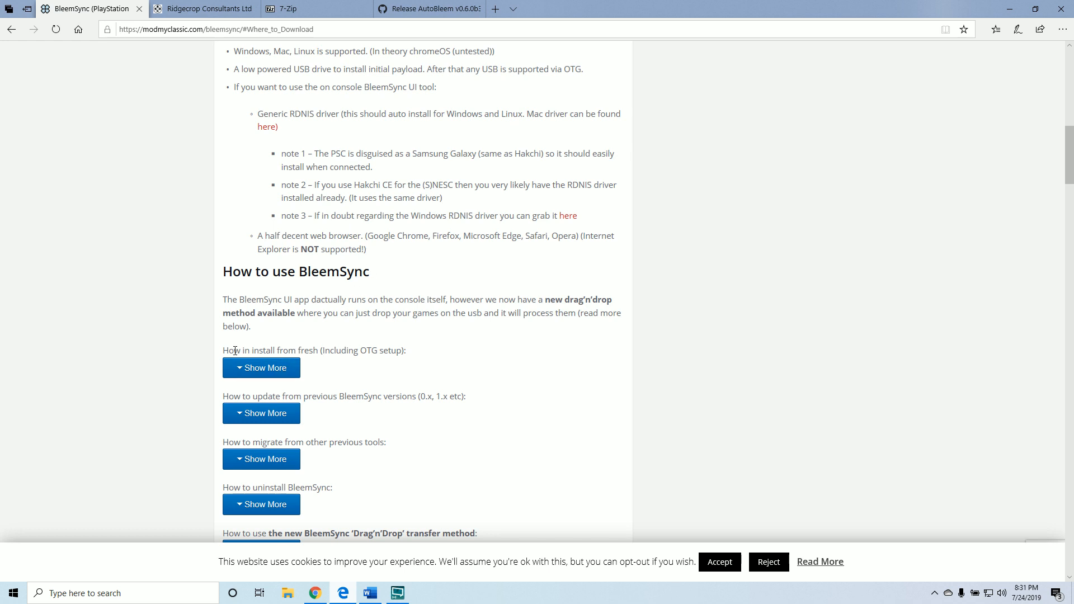
Expand the install-from-fresh instructions and download the BleemSync v1.1 zip package.
left_click(261, 368)
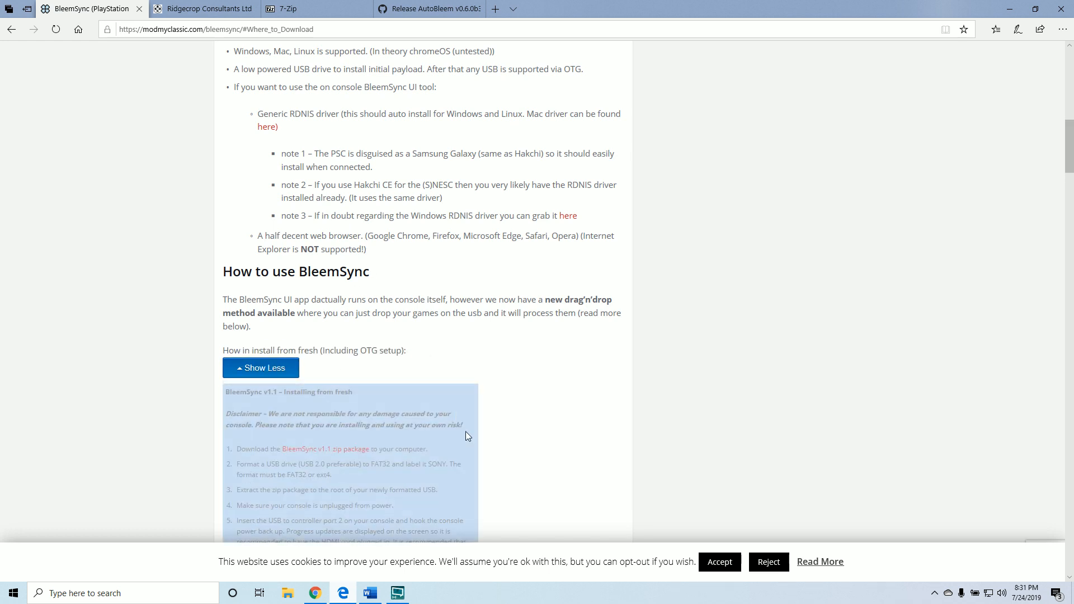
scroll("down", 3)
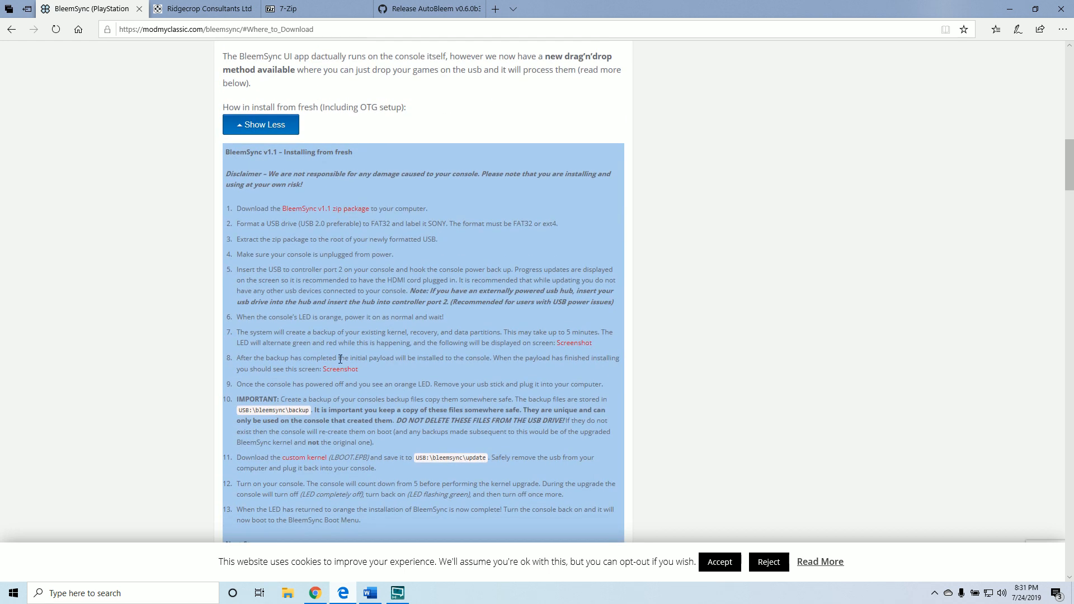
mouse_move(326, 209)
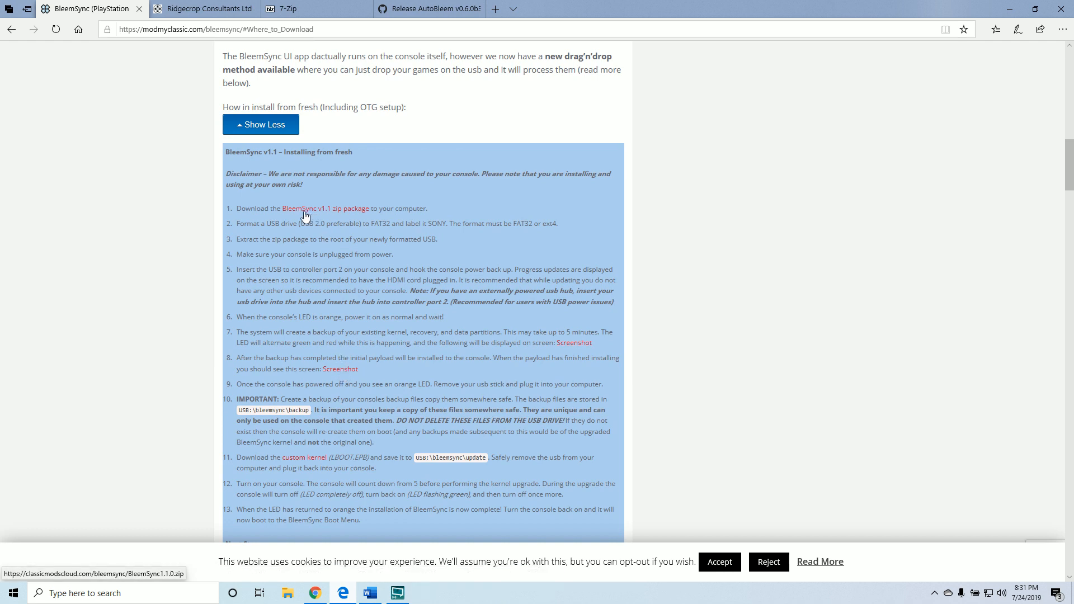
left_click(326, 208)
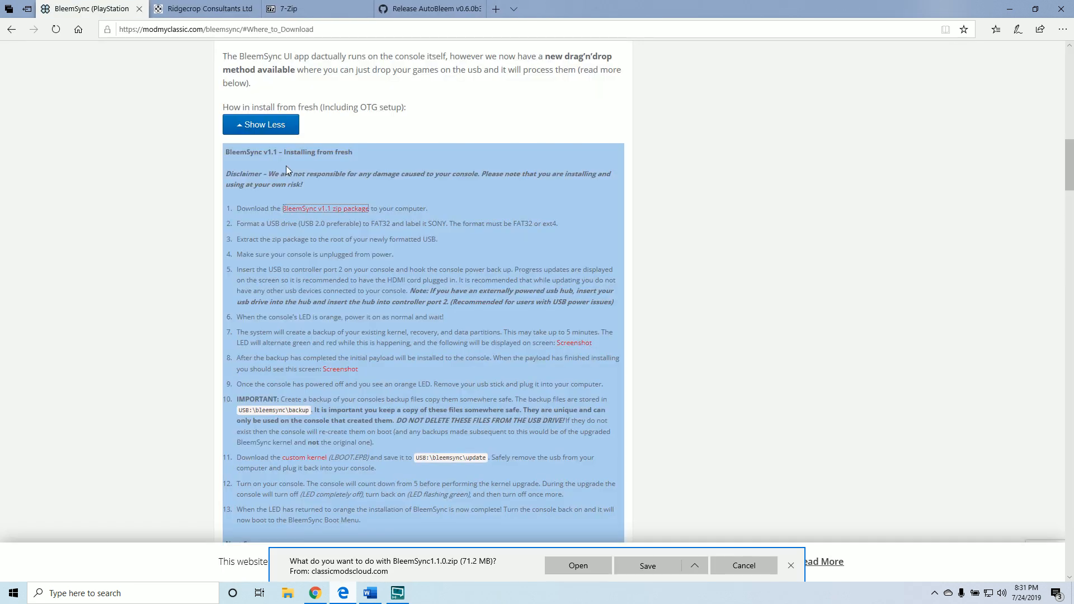
left_click(647, 565)
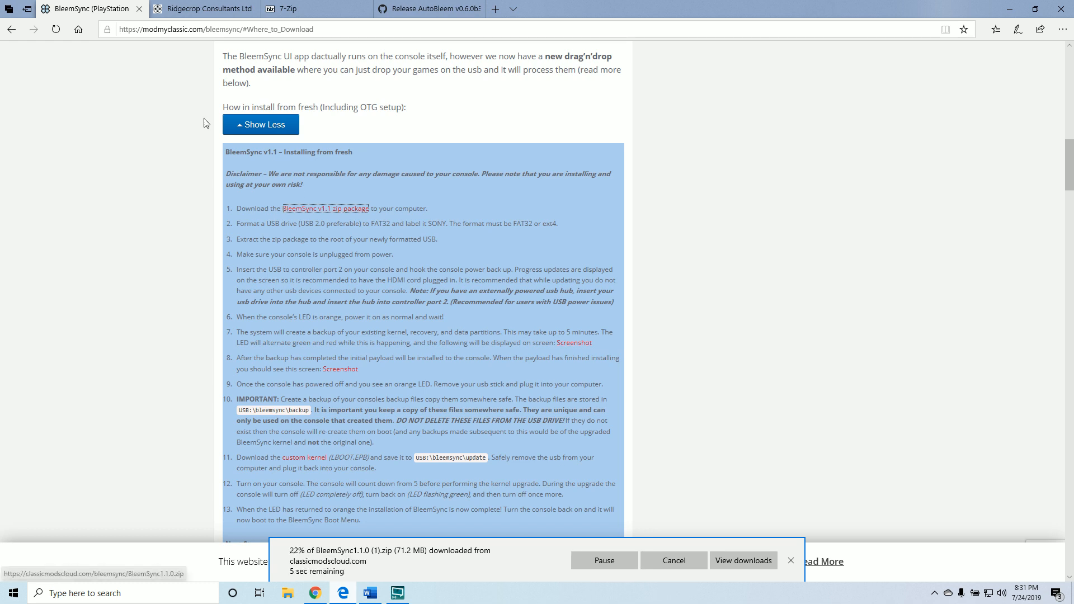
mouse_move(270, 467)
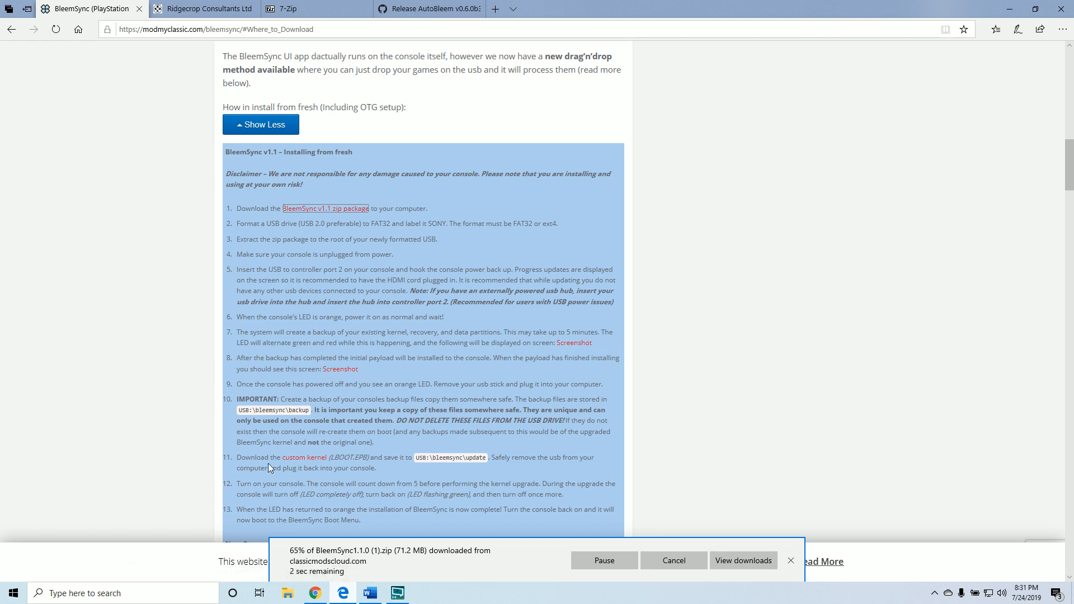
Save the custom kernel file LBOOT.EPB onto the TB SSD drive via Save target as.
left_click(303, 456)
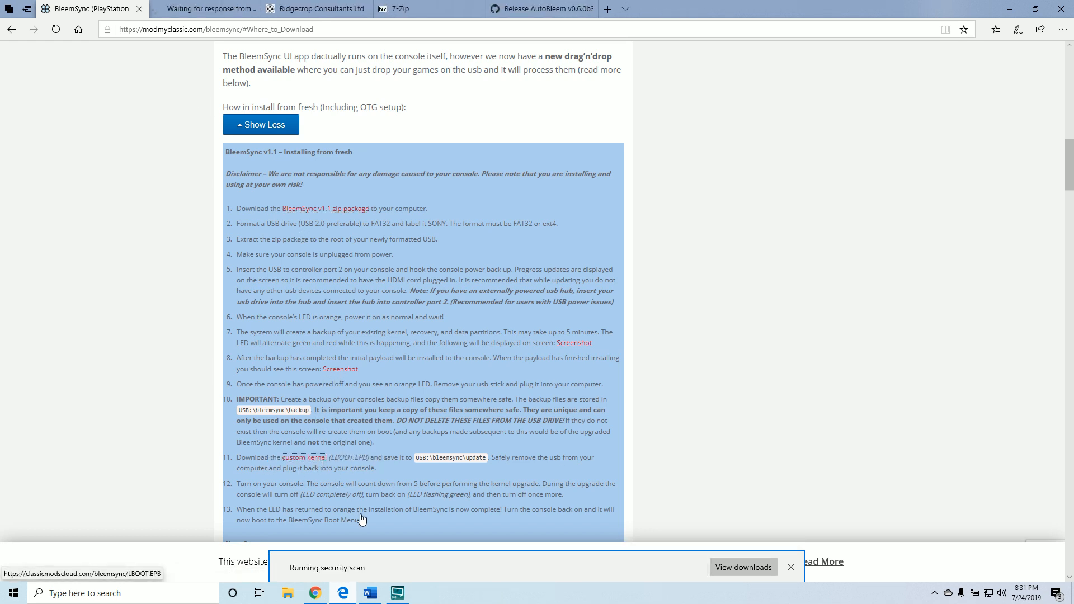
left_click(304, 457)
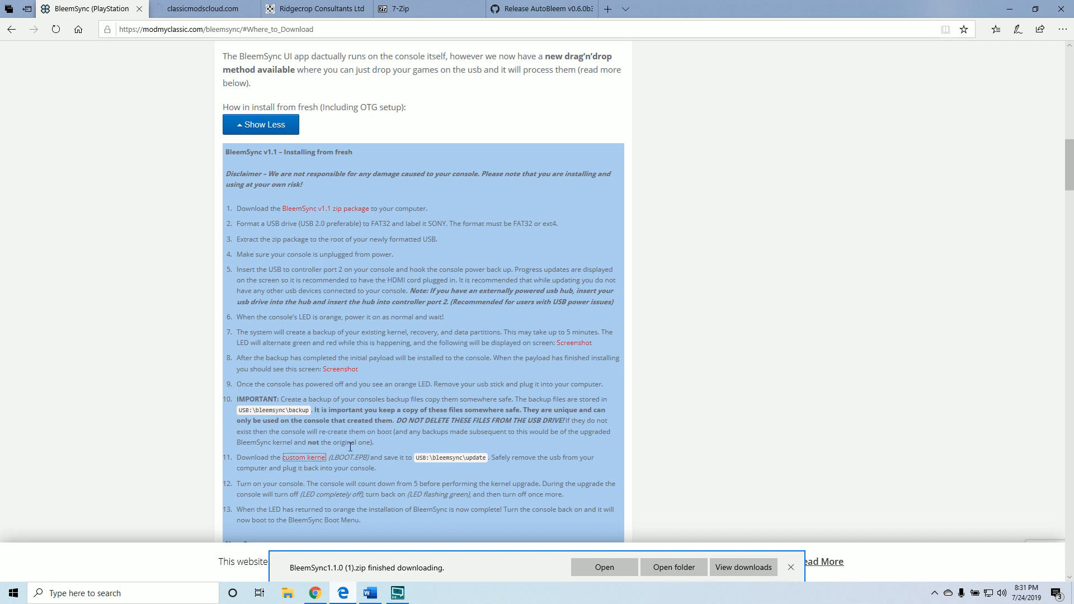
right_click(304, 456)
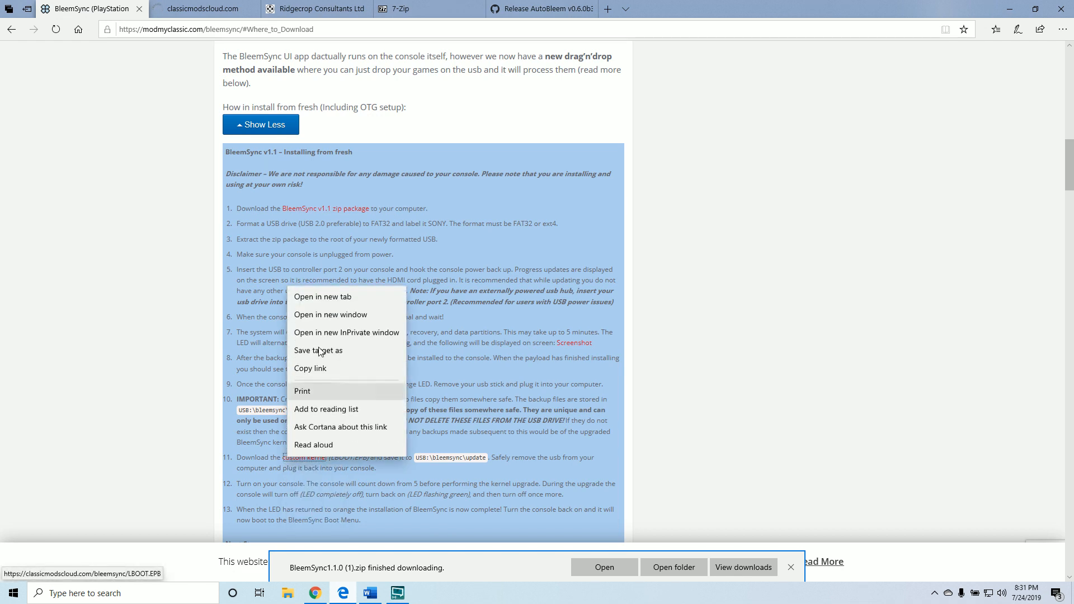
left_click(476, 443)
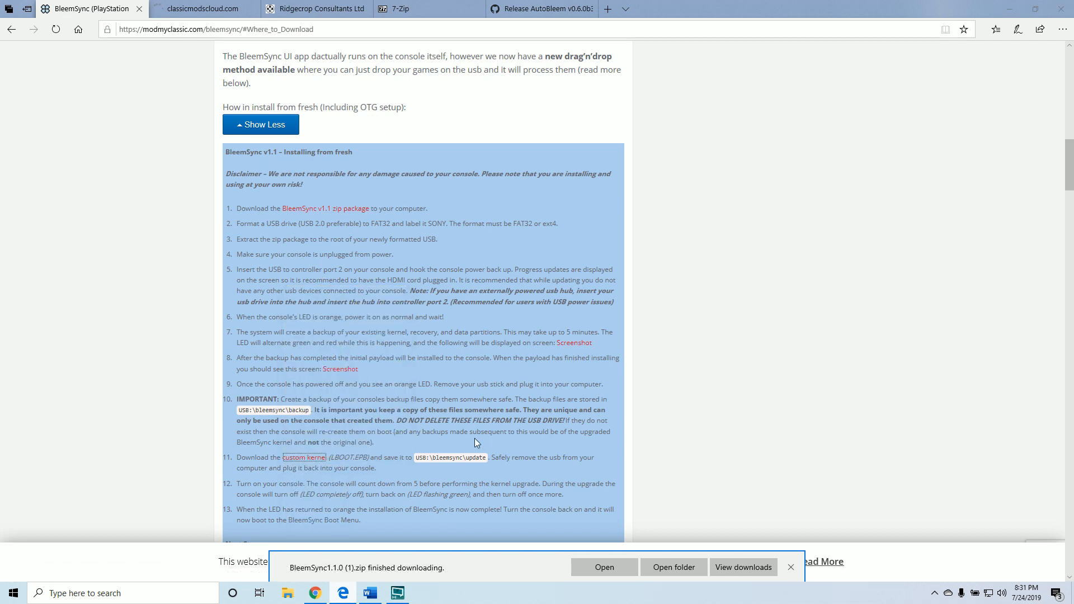
left_click(304, 457)
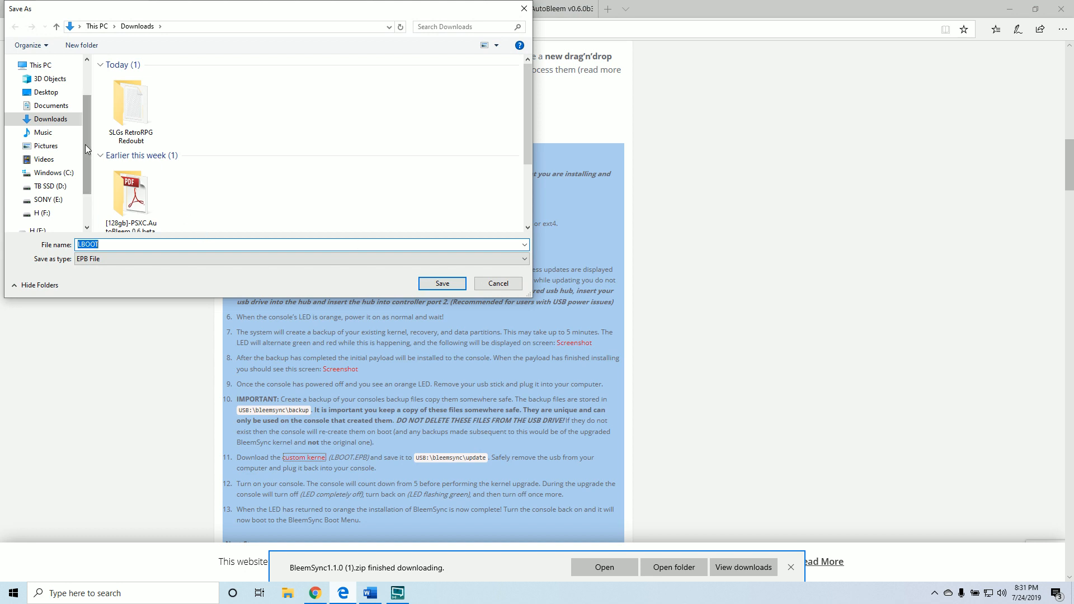
left_click(440, 283)
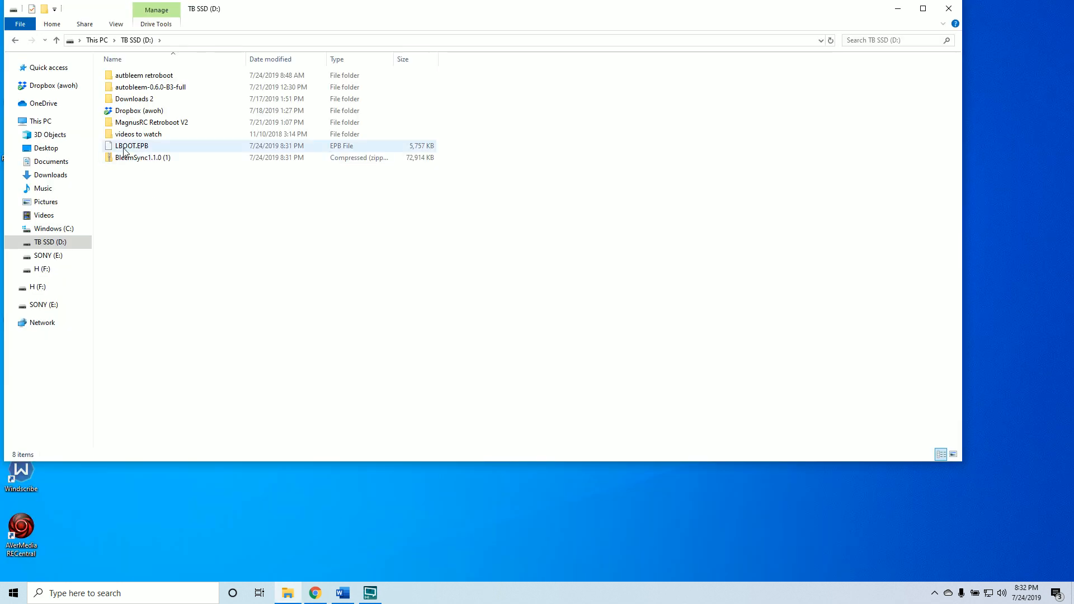
Extract the BleemSync zip with 7-Zip into BleemSync1.1.0 (1) and open that folder.
double_click(150, 87)
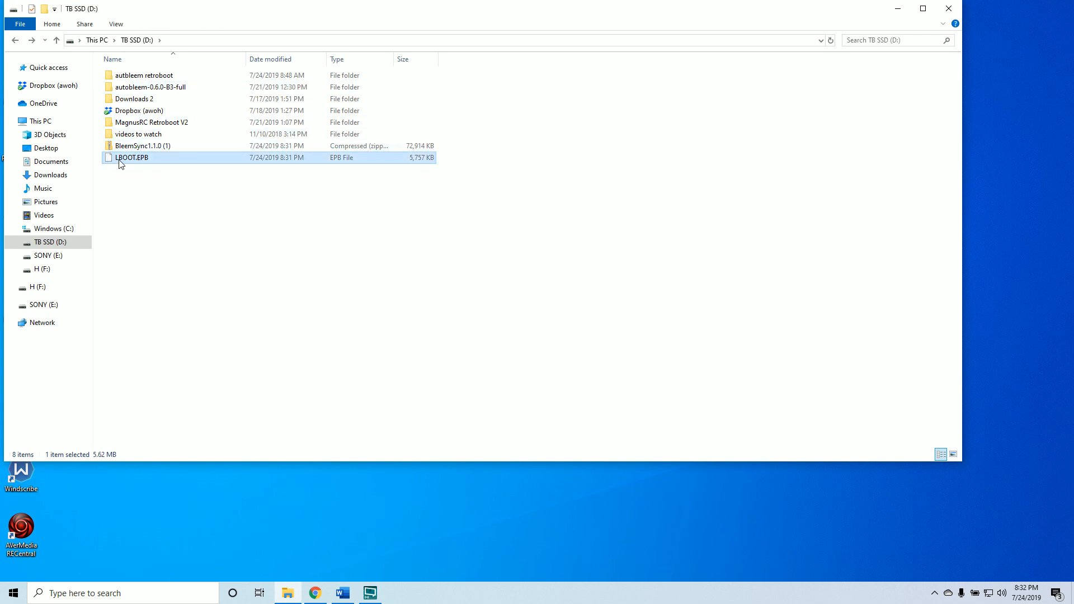
left_click(143, 146)
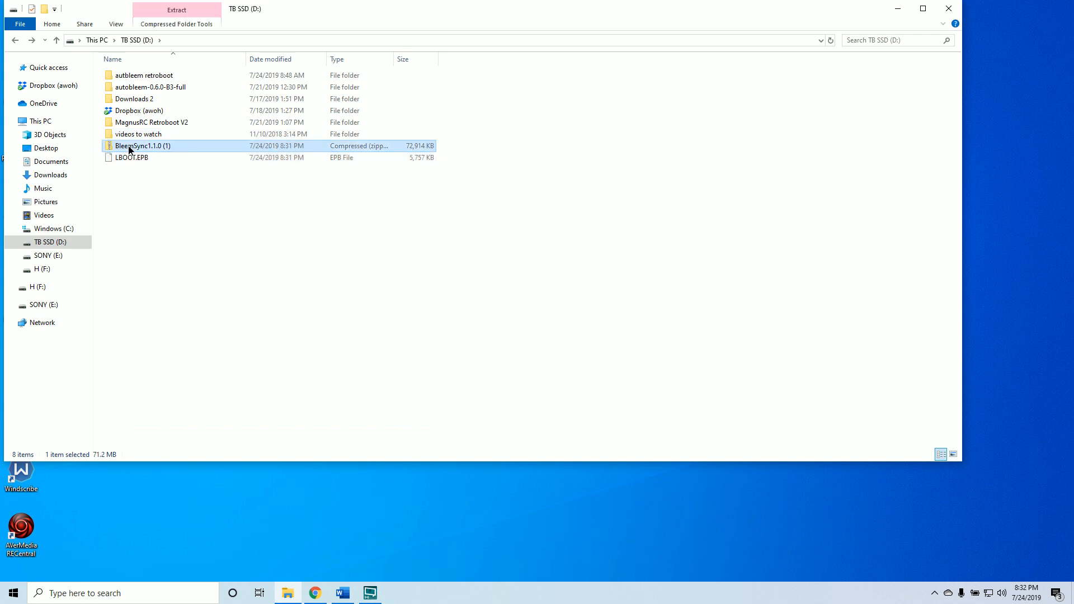
right_click(141, 145)
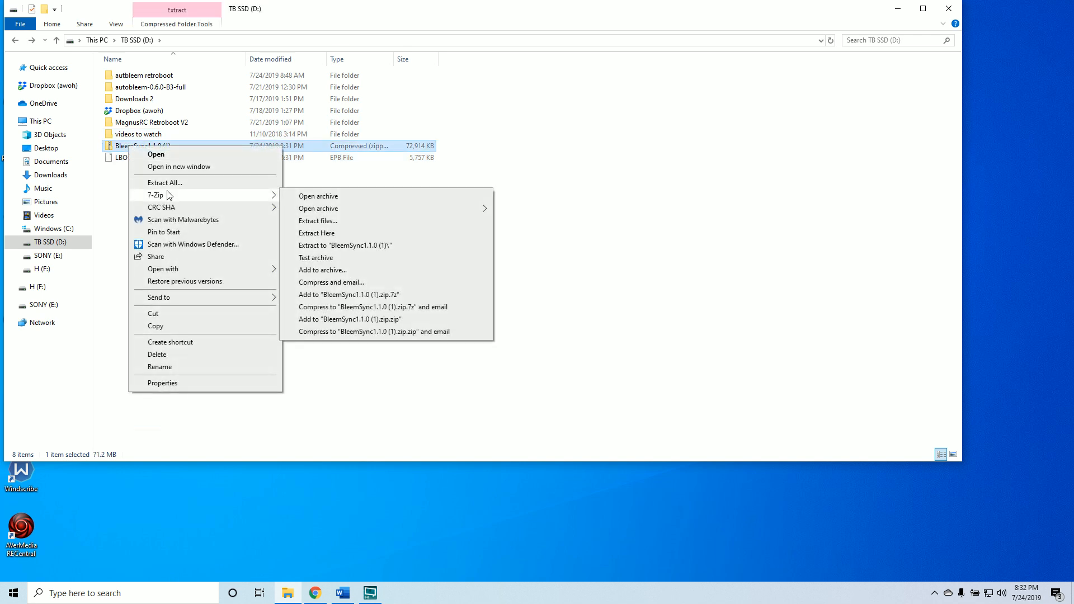
left_click(317, 233)
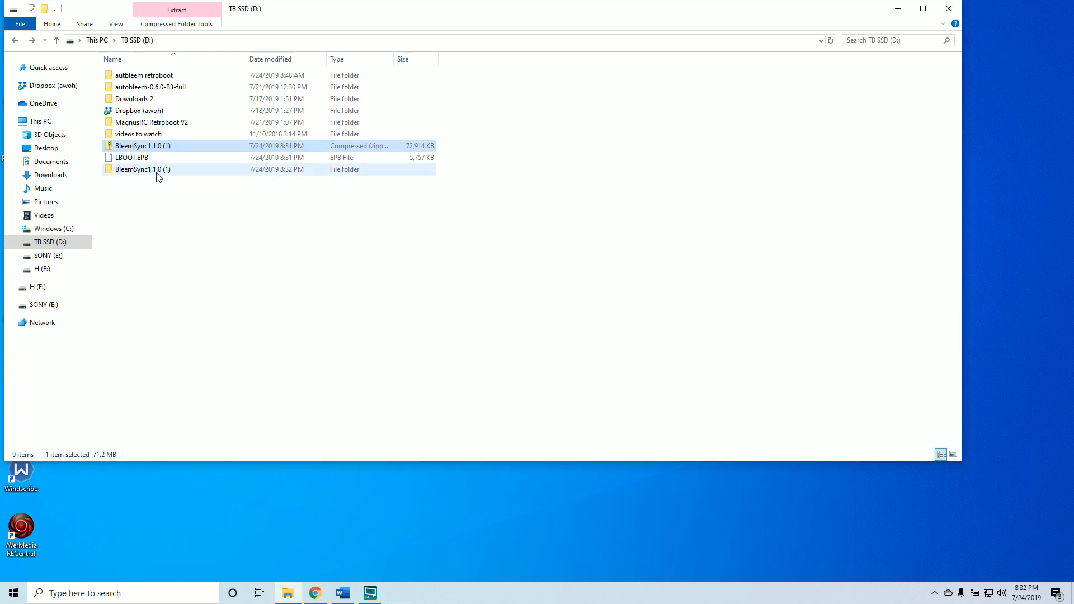
double_click(142, 169)
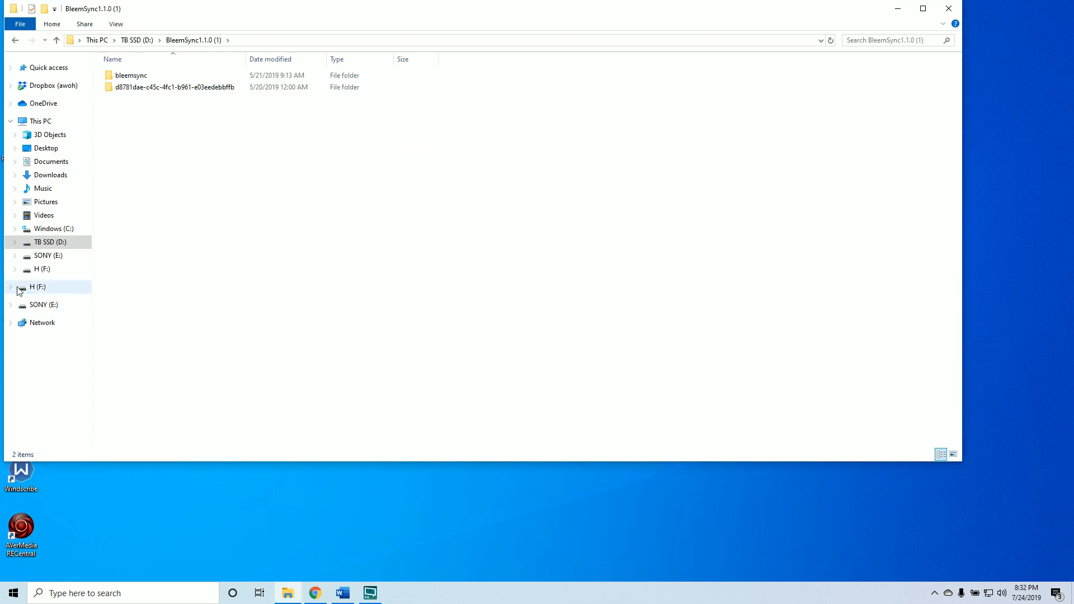
Check SONY (E:) is empty, then open BleemSync1.1.0 (1) on the TB SSD drive.
left_click(48, 255)
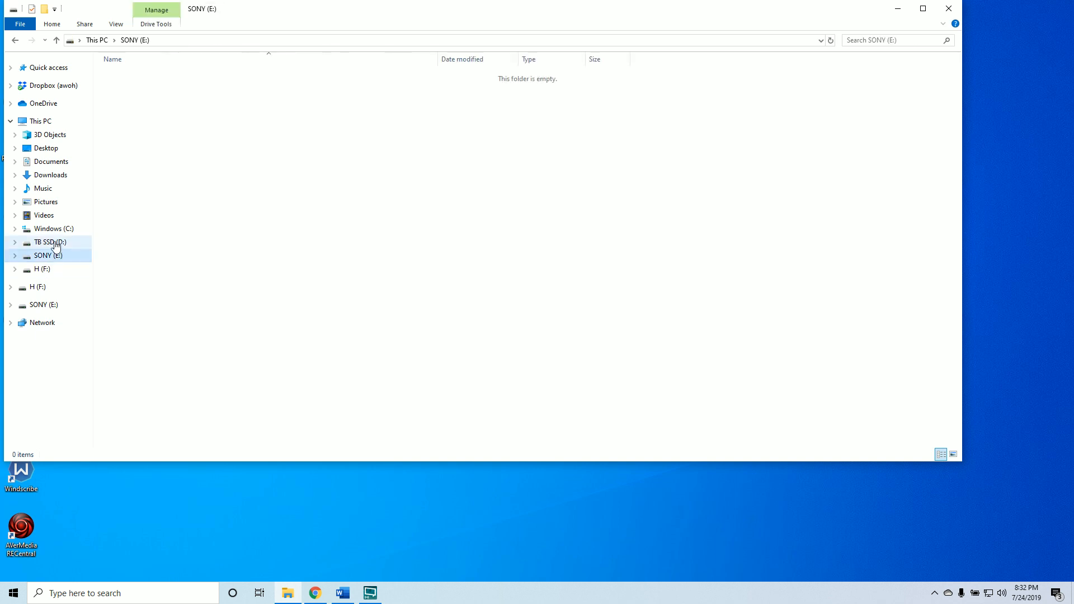
left_click(48, 241)
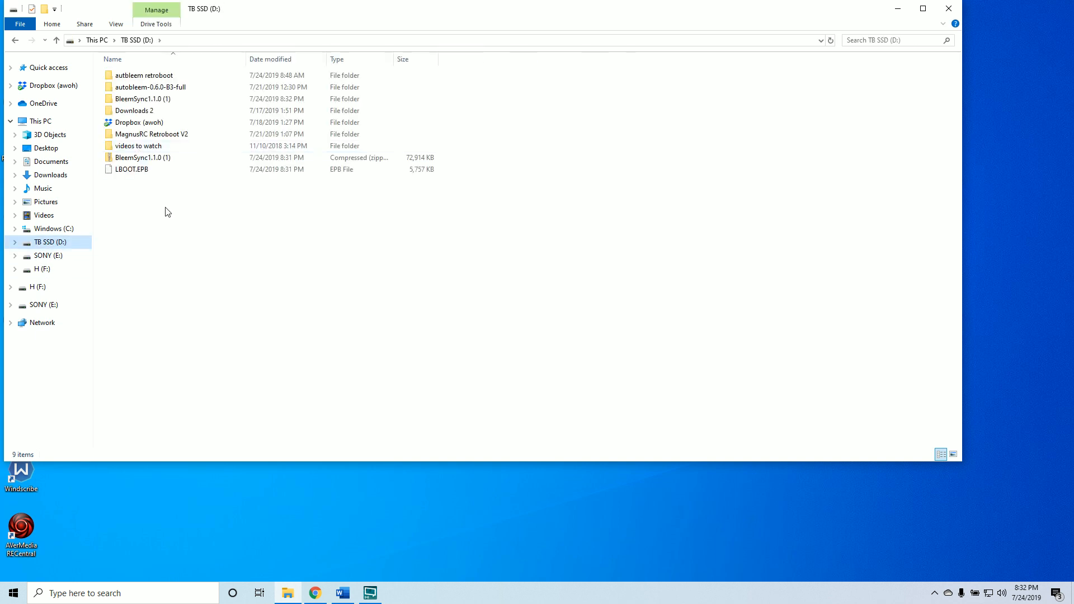
left_click(142, 98)
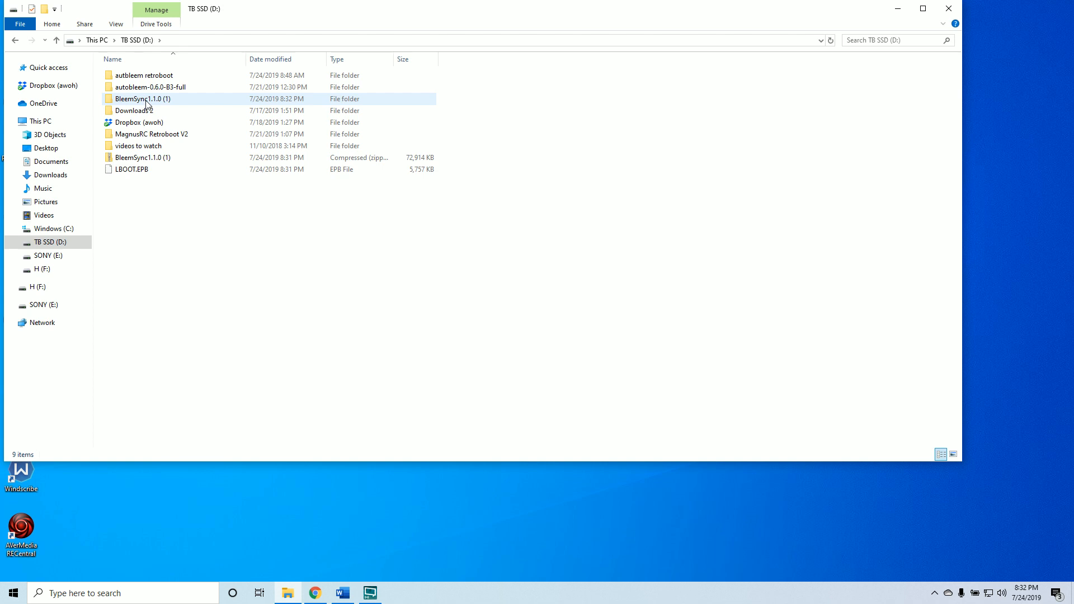
double_click(142, 98)
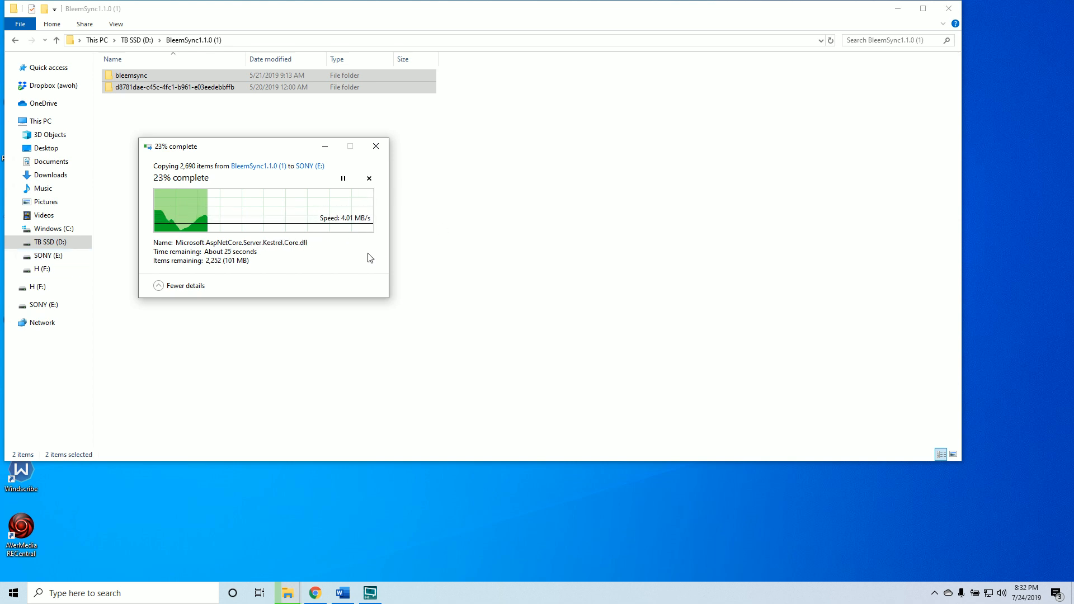
mouse_move(326, 316)
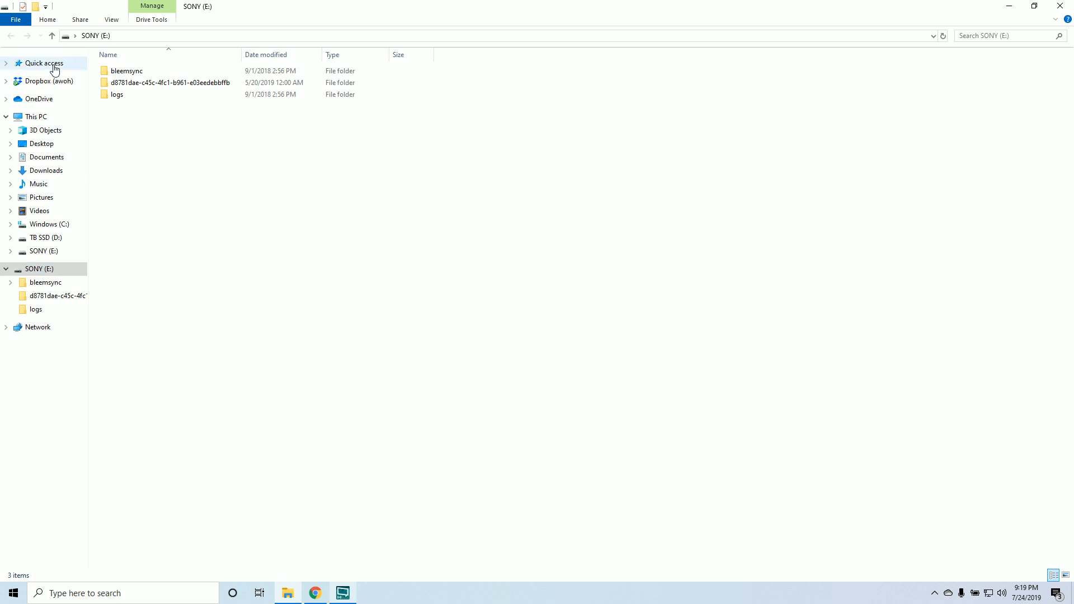
Open the empty update folder inside bleemsync on the SONY drive.
left_click(127, 70)
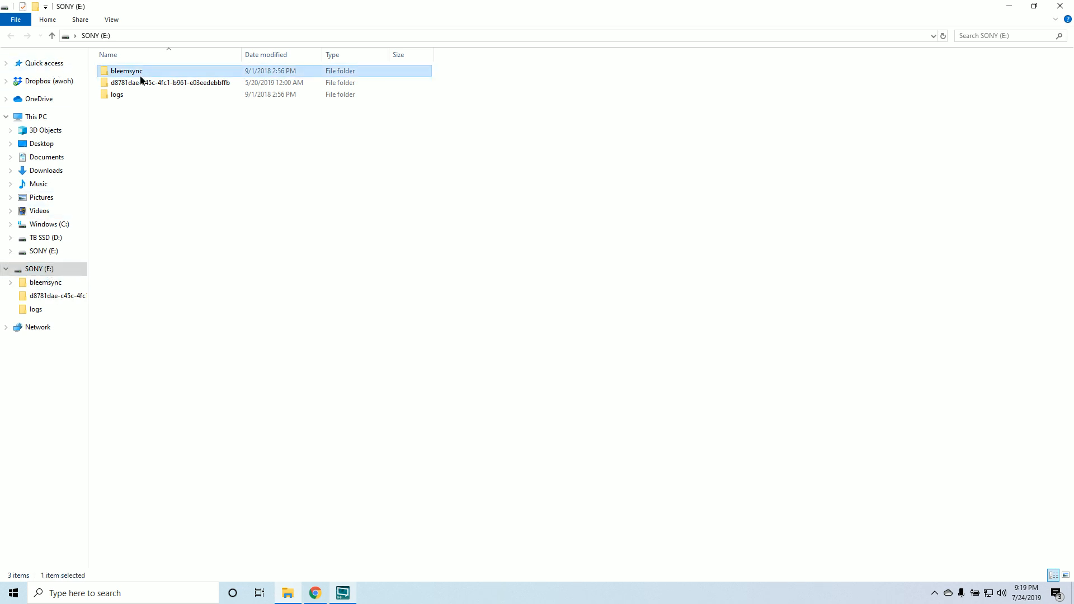
double_click(127, 70)
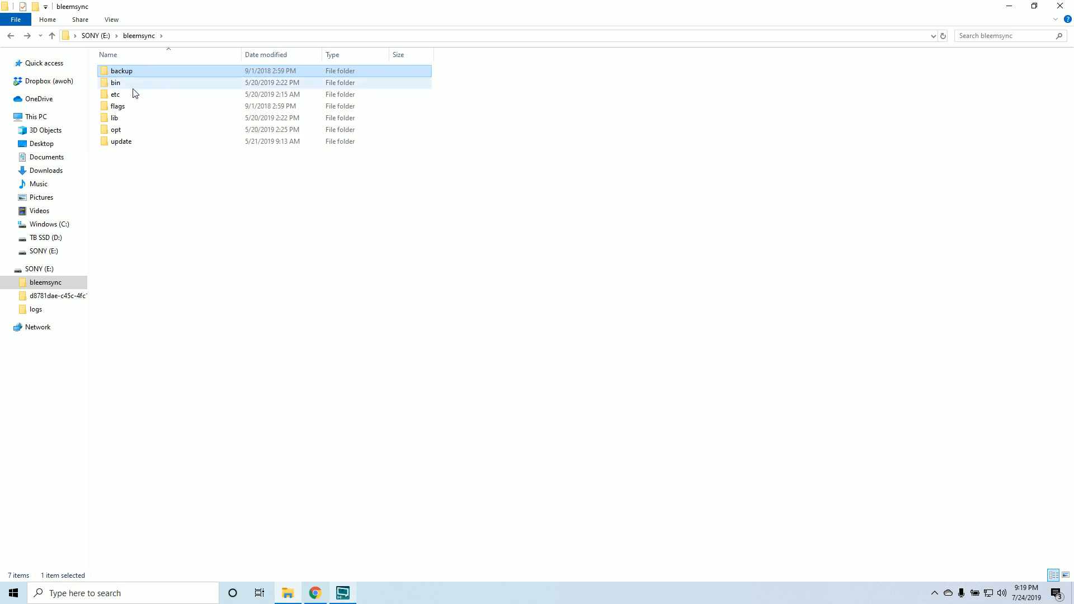
mouse_move(123, 70)
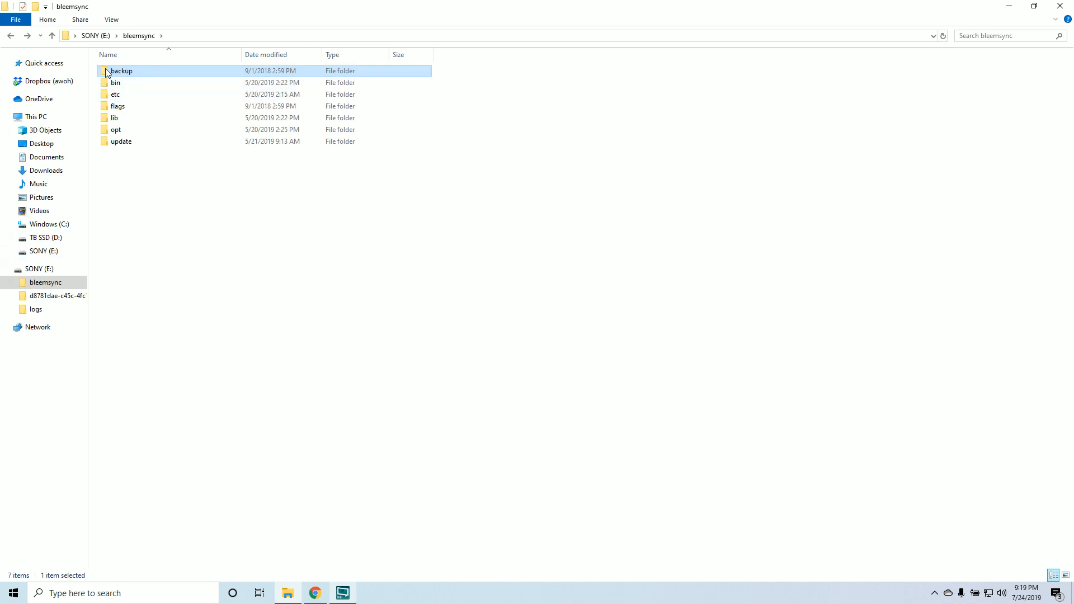
left_click(121, 140)
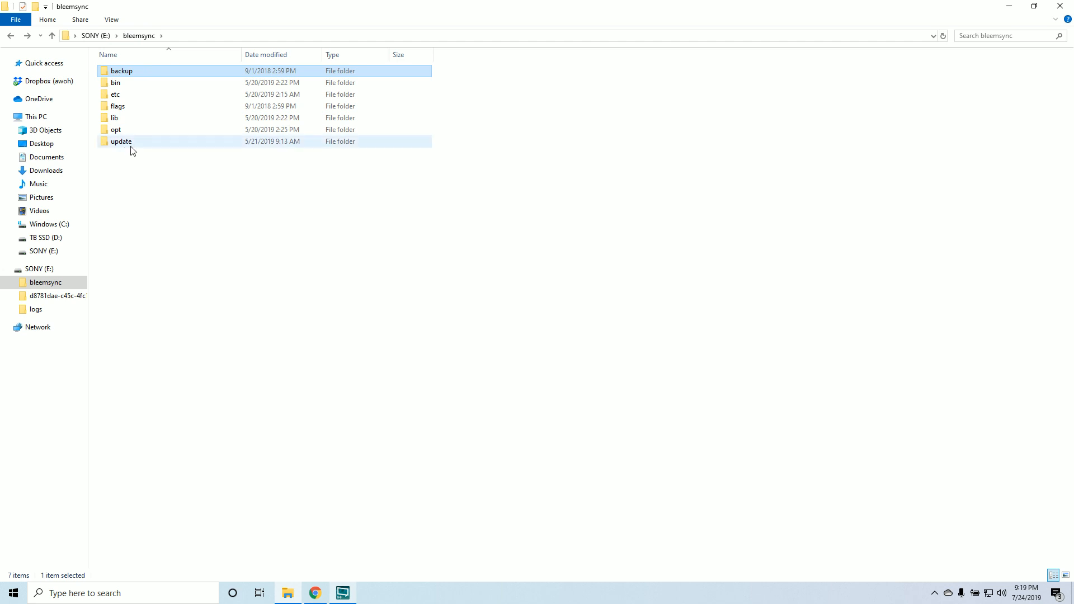
double_click(121, 141)
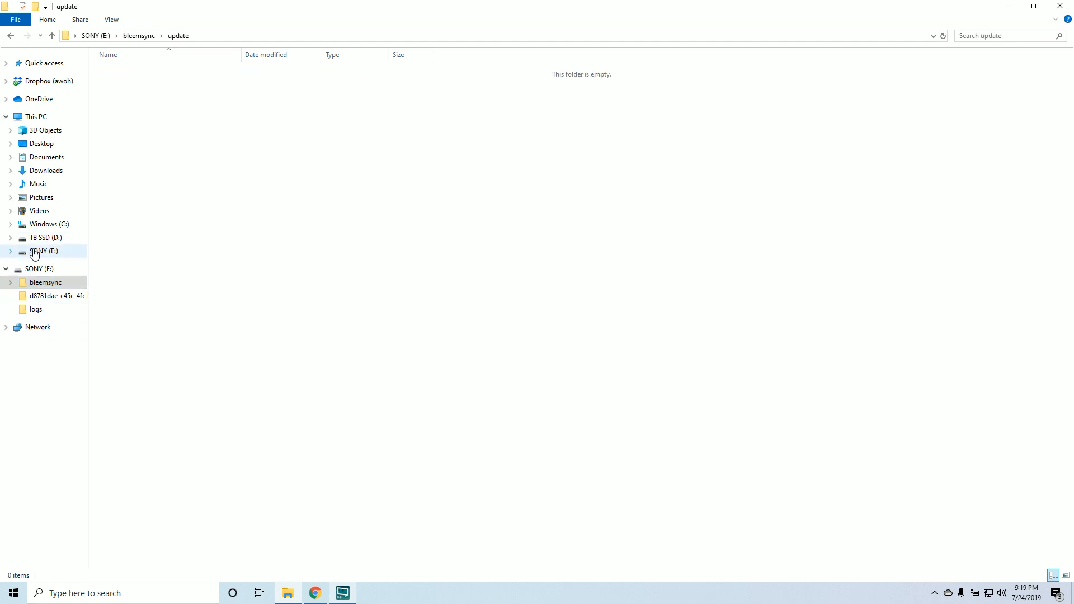
Copy LBOOT.EPB from the TB SSD drive into the update folder.
left_click(46, 237)
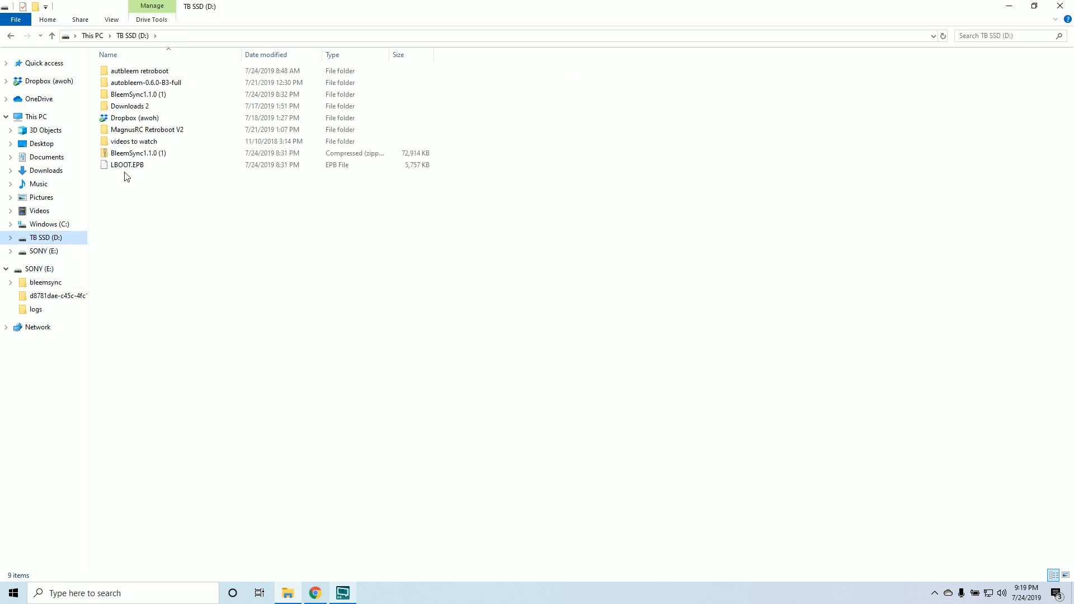
left_click(126, 164)
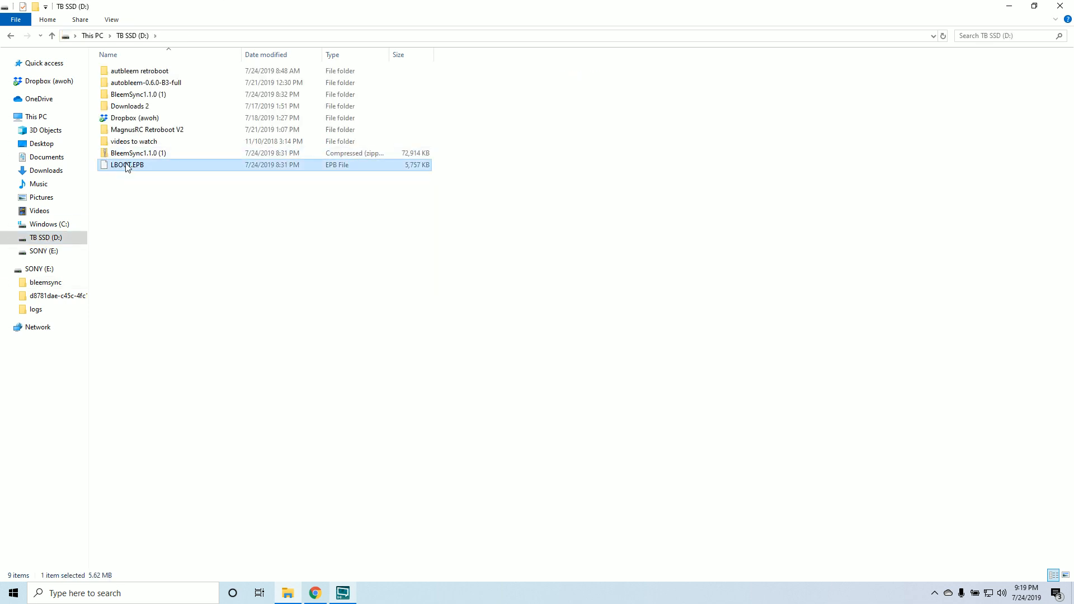
left_click(44, 252)
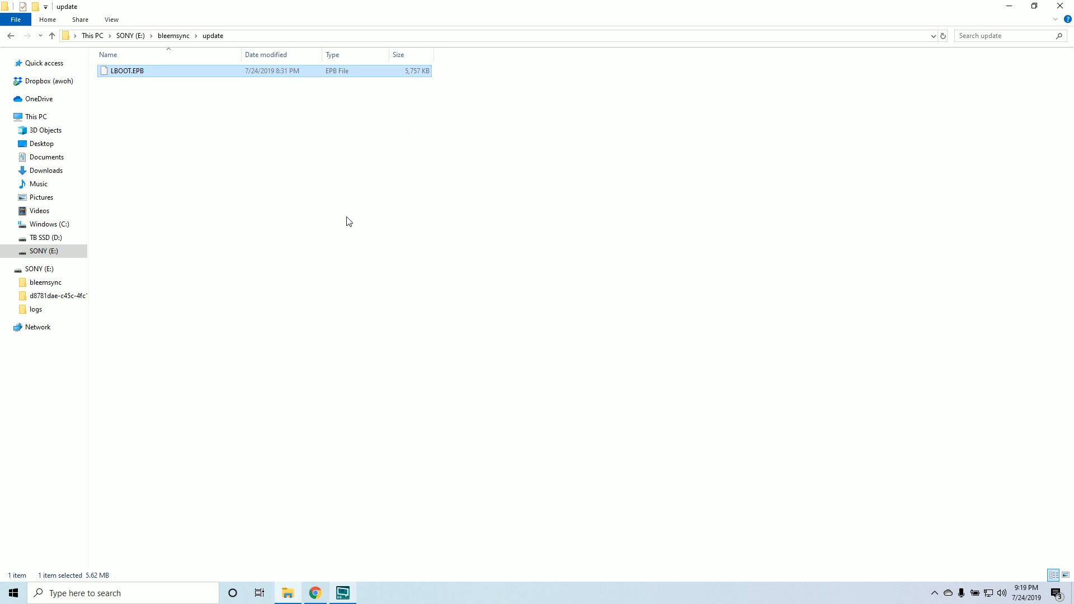
mouse_move(750, 304)
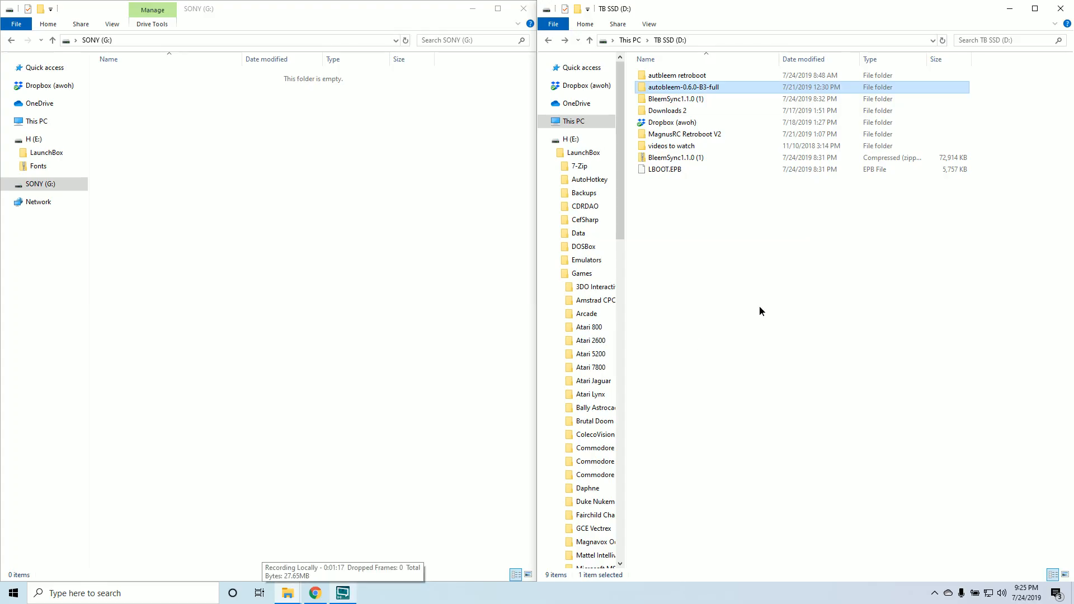
mouse_move(682, 87)
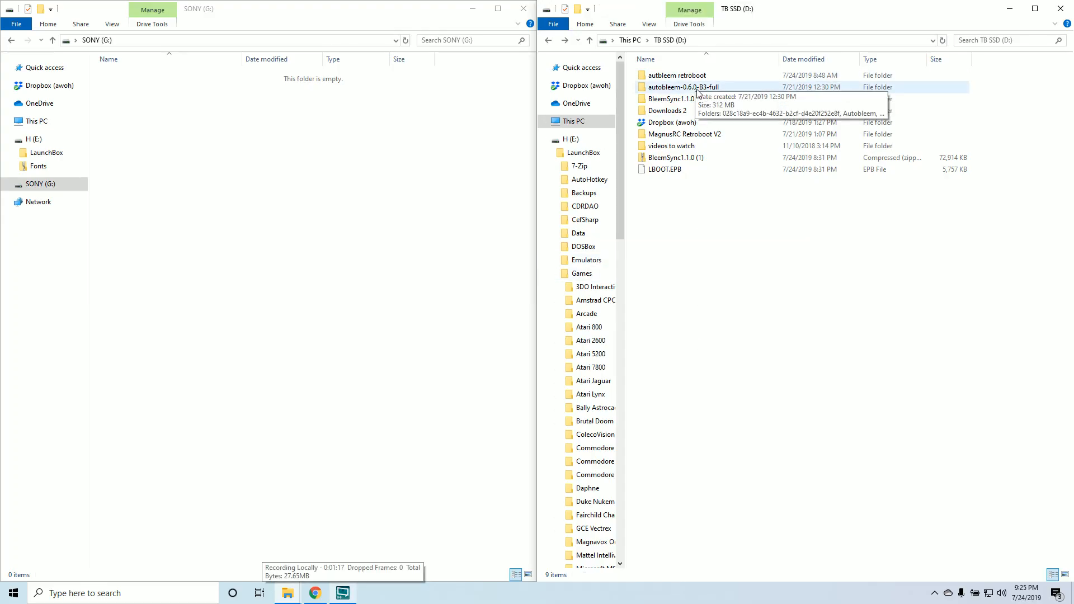
Copy the first twelve Sony PlayStation games from LaunchBox and paste them onto the SONY drive.
left_click(683, 87)
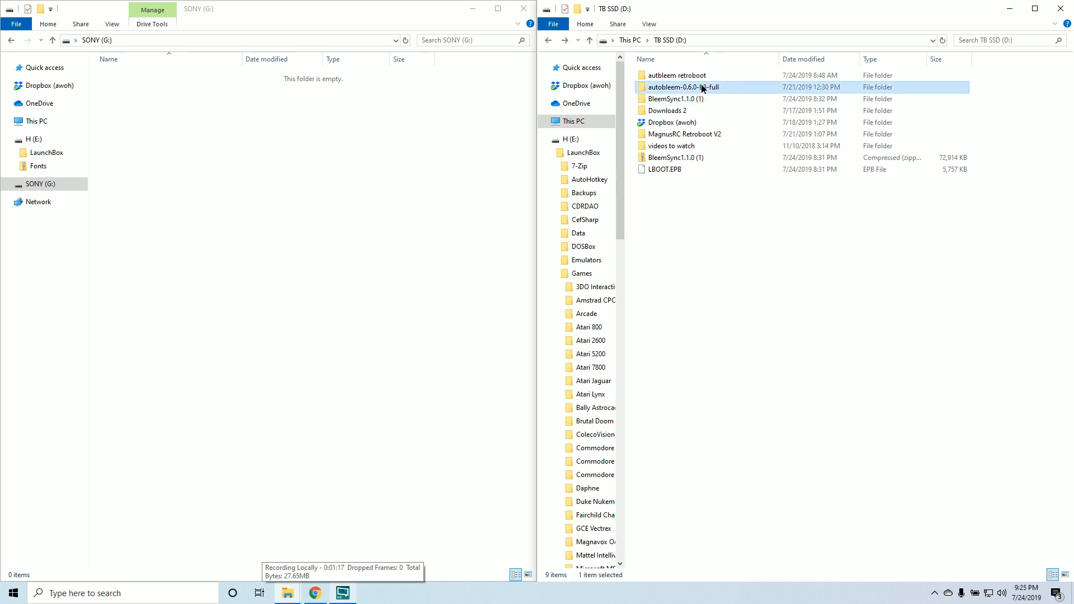
double_click(683, 88)
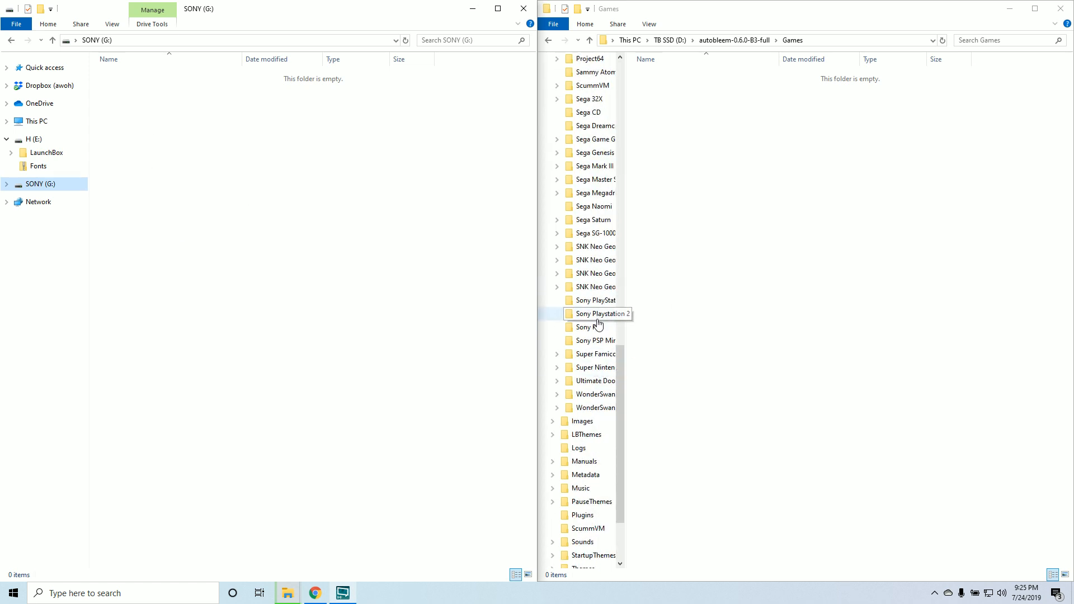
double_click(593, 299)
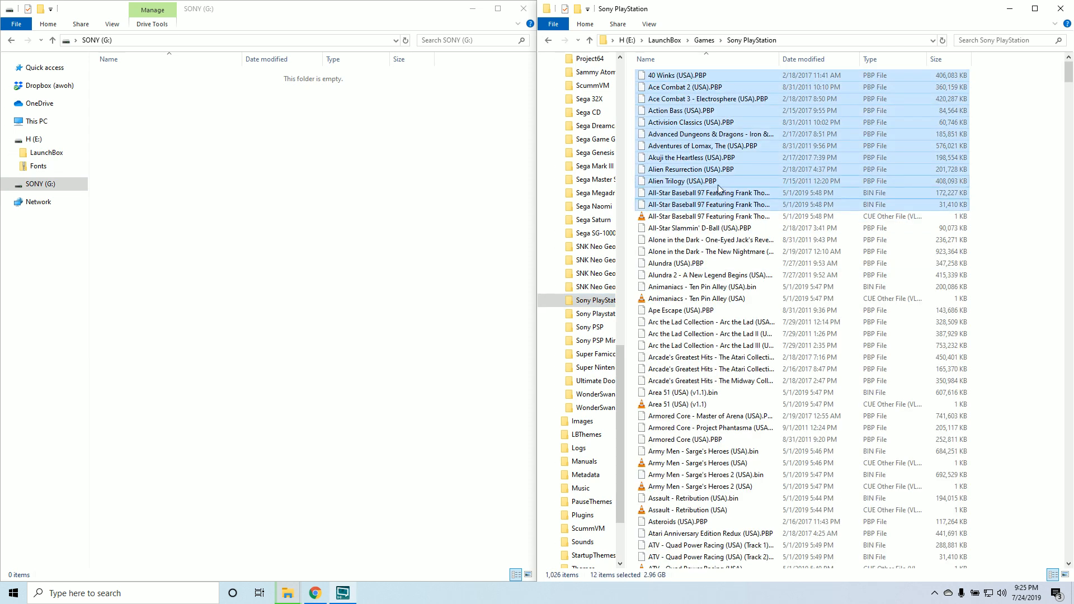
right_click(716, 189)
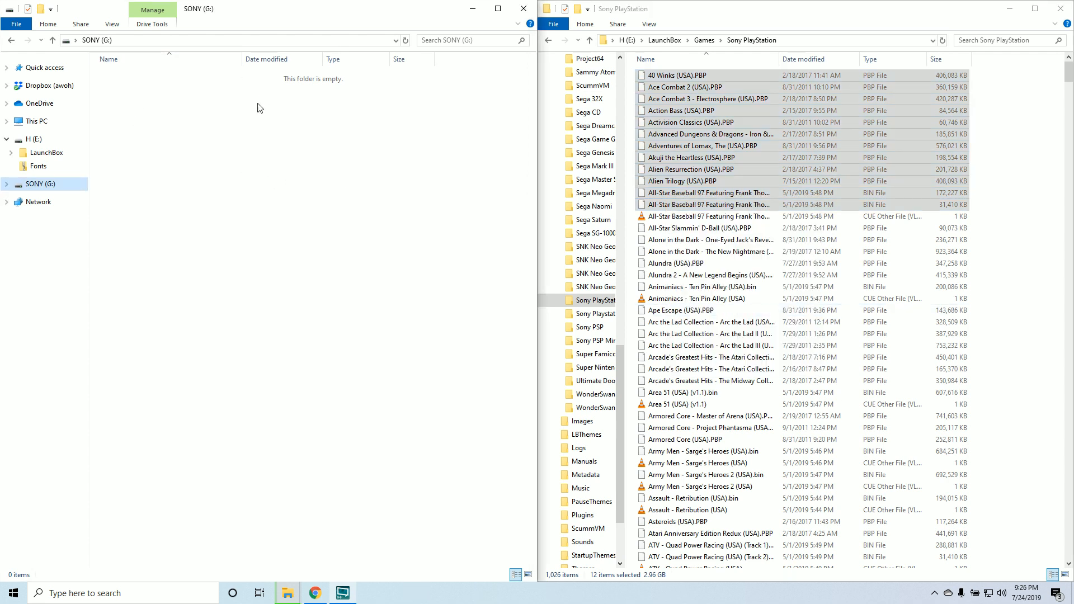
right_click(259, 107)
type("Games")
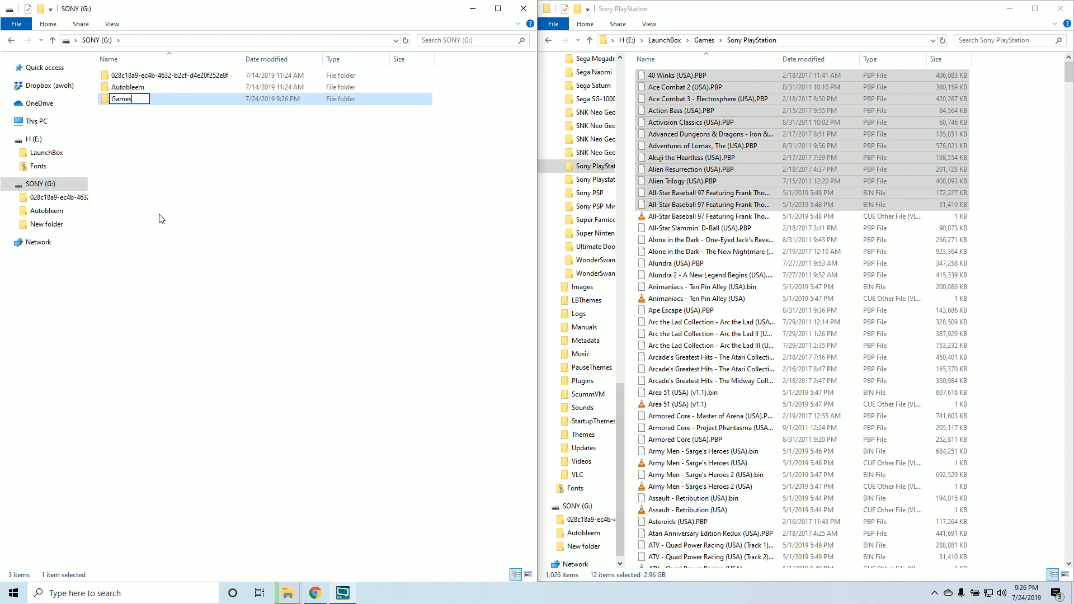
mouse_move(147, 140)
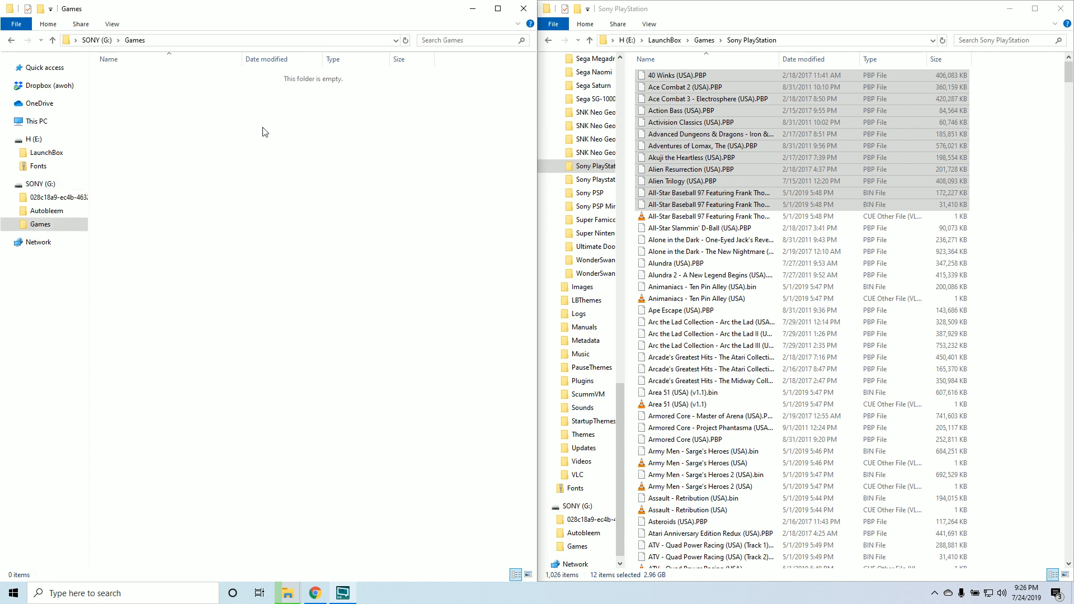
mouse_move(222, 173)
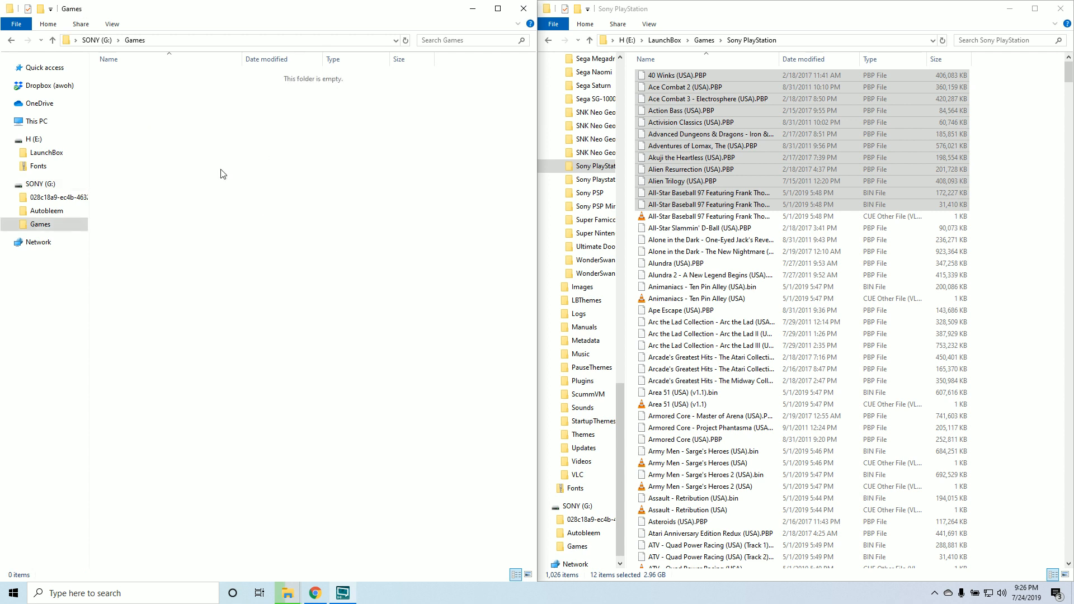
mouse_move(223, 151)
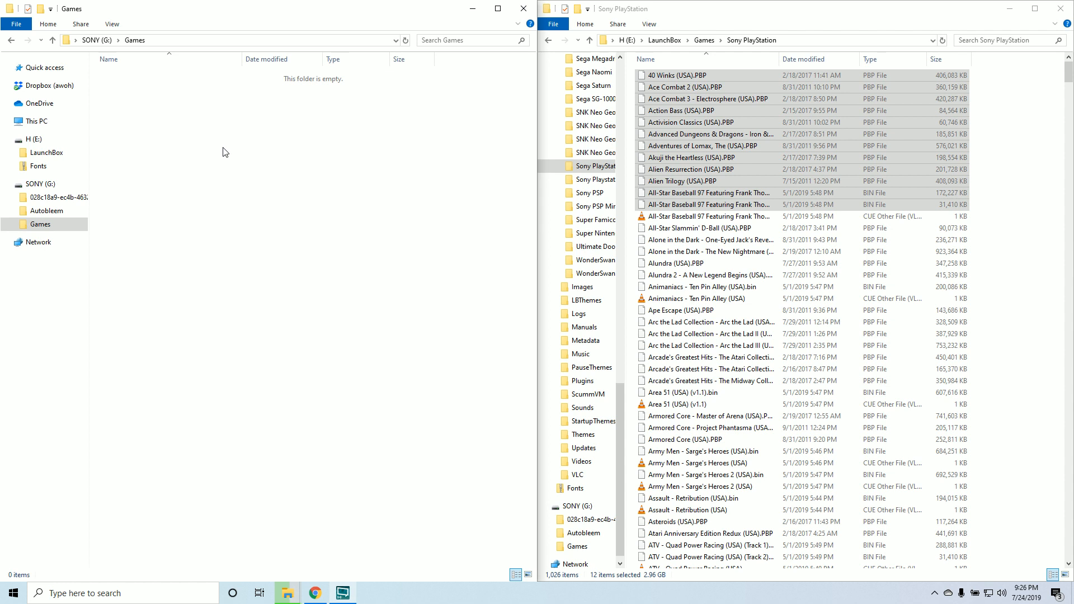
mouse_move(151, 142)
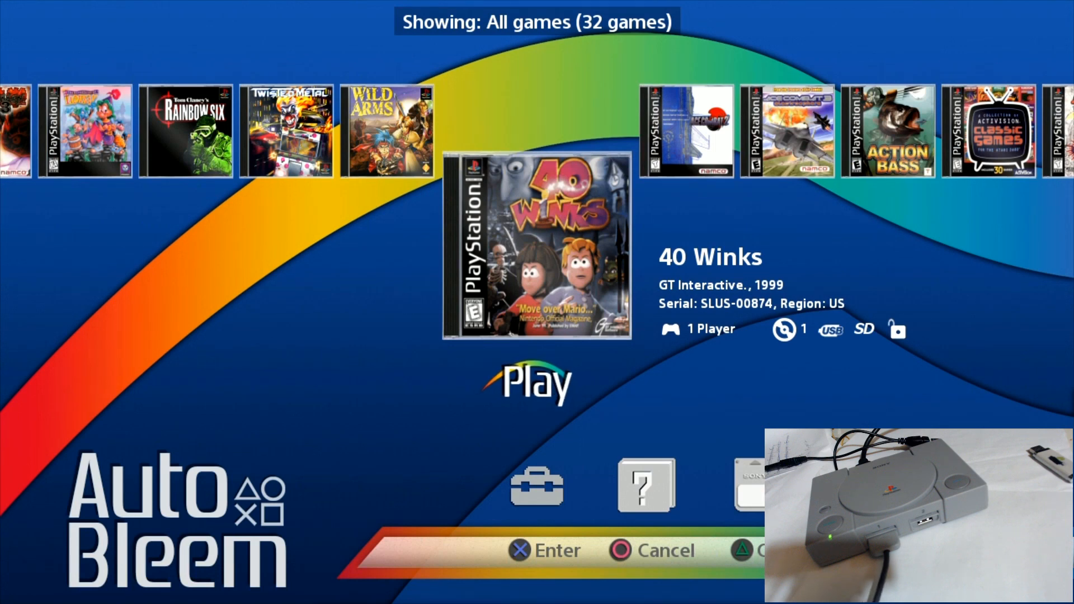
Move the AutoBleem carousel right past Ace Combat 3 until Akuji the Heartless is selected.
key("Right")
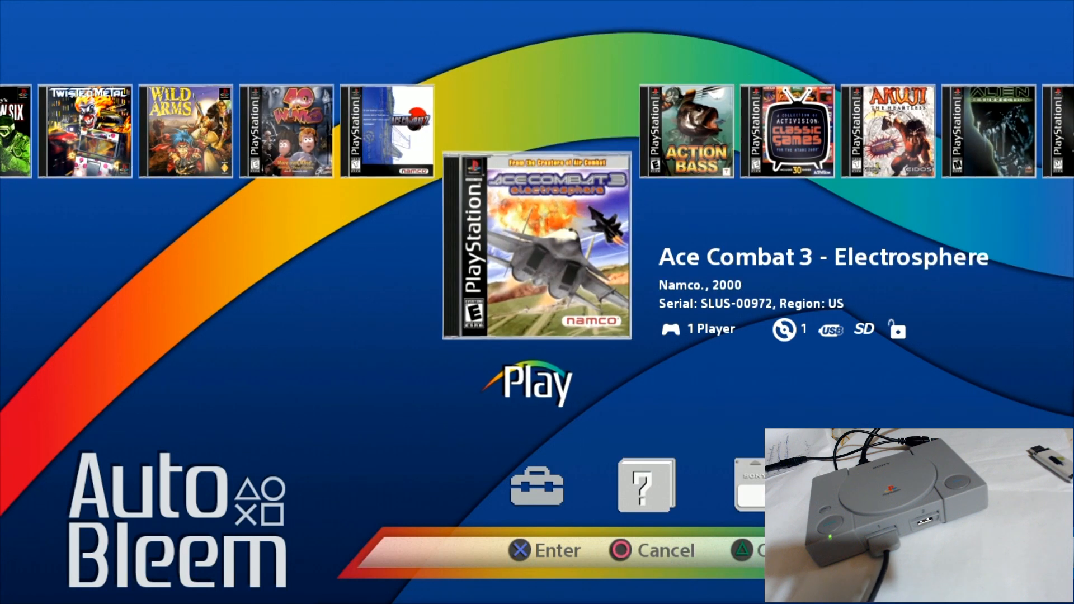
scroll("right", 3)
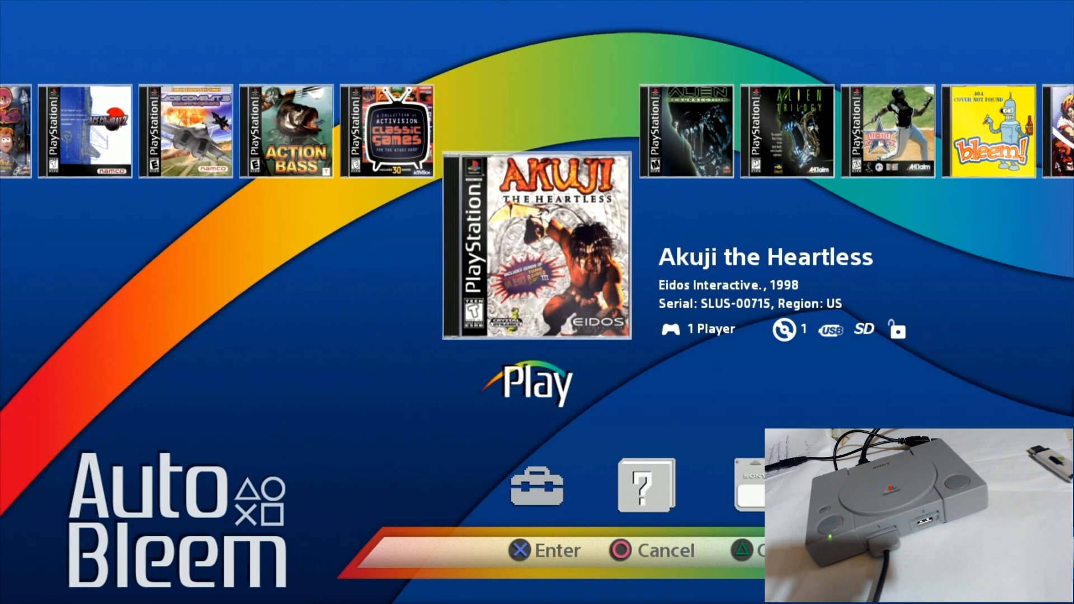
scroll("right", 3)
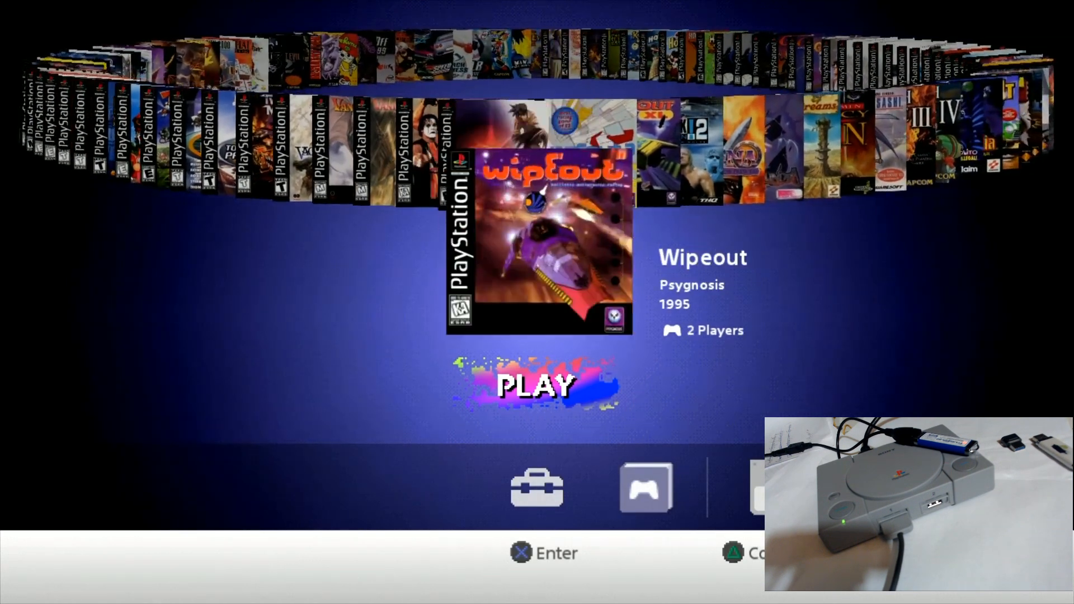
Move the BleemSync carousel from Wipeout past Simpsons Wrestling and Suikoden II to Syphon Filter.
key("Right")
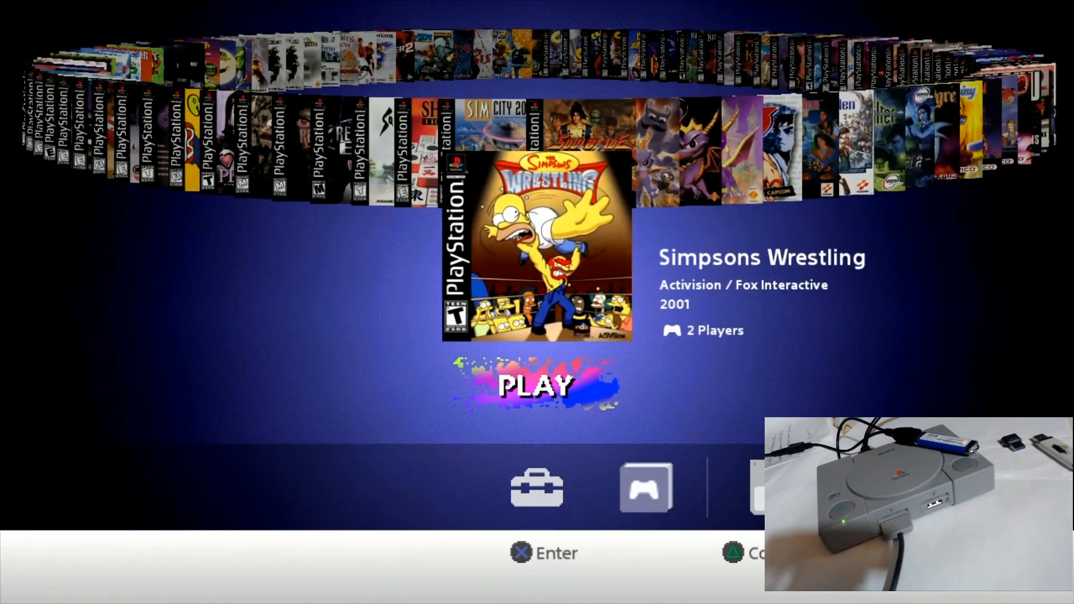
key("Right")
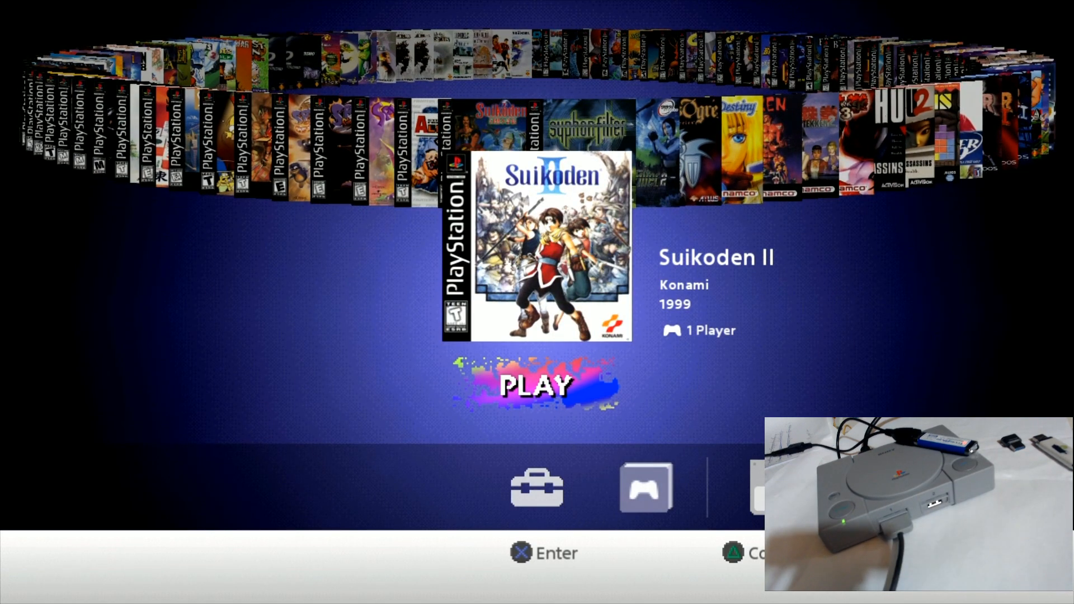
key("Right")
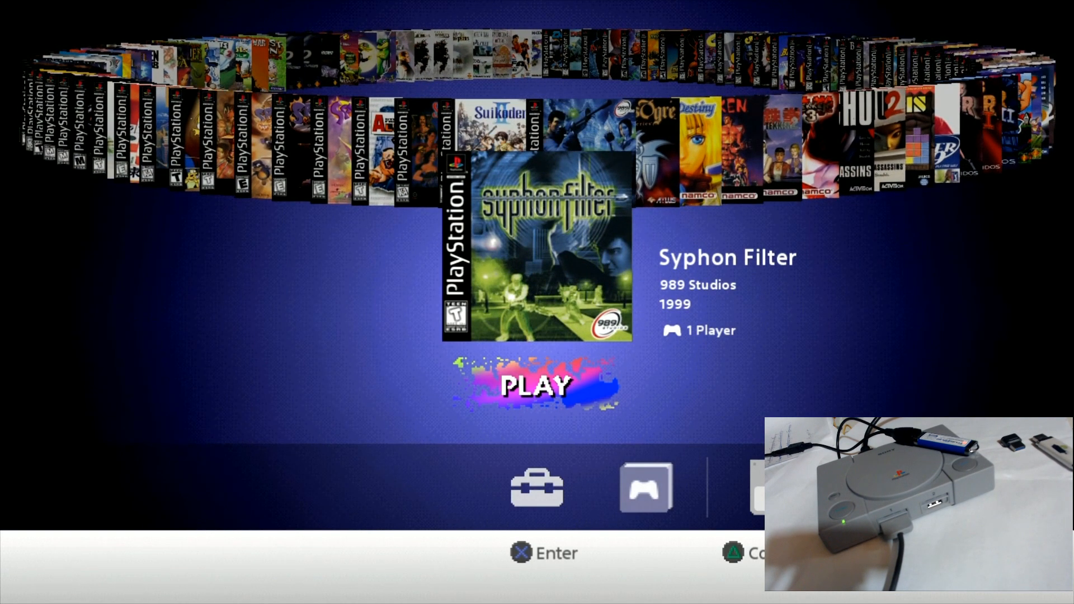